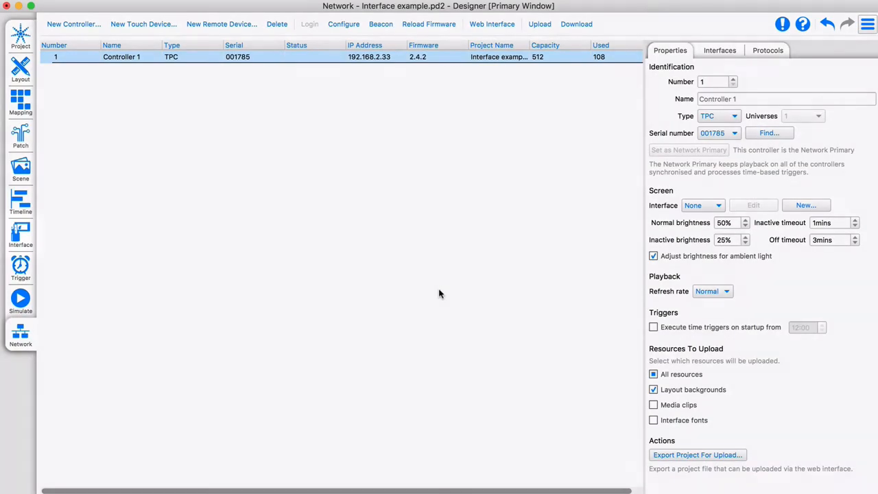
# Step: Review the project's interface, fixture layout and timeline views, ending on the Evening/Afternoon/Party timelines
pyautogui.click(20, 234)
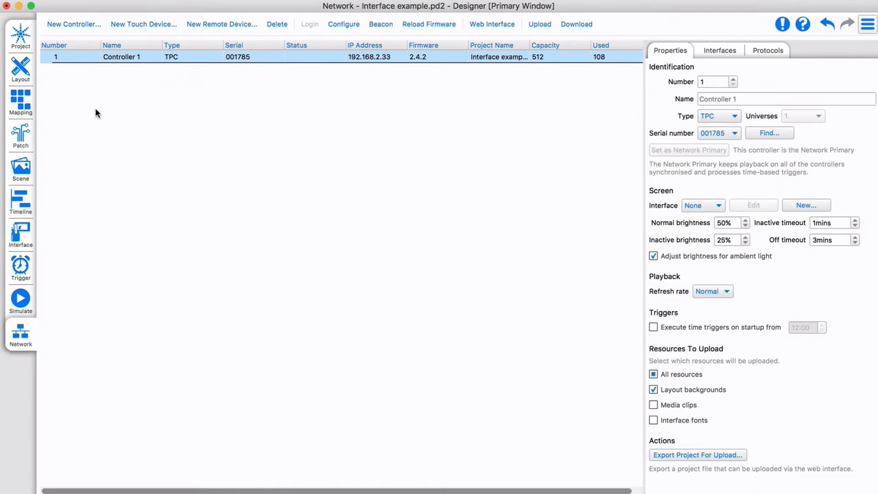
pyautogui.click(19, 69)
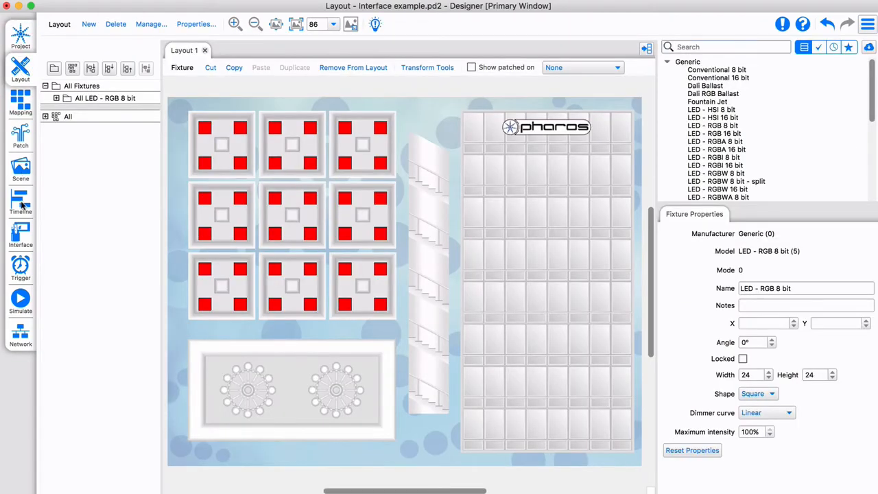
pyautogui.click(19, 203)
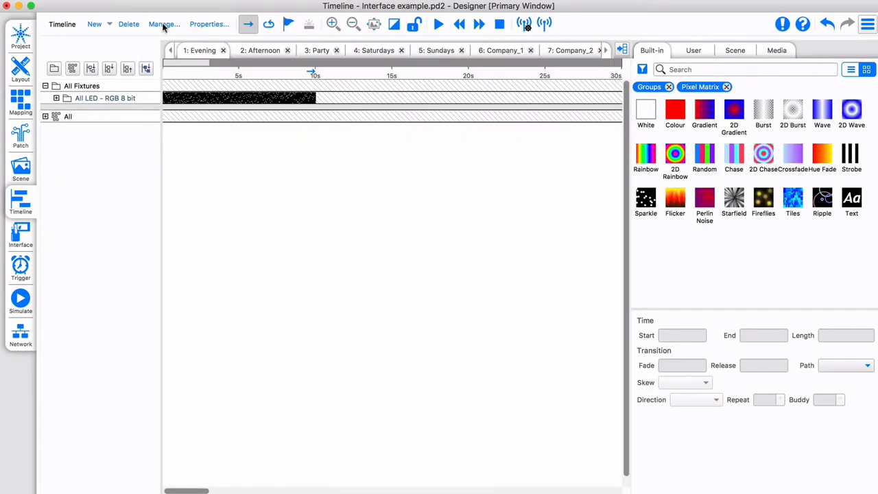
pyautogui.click(162, 25)
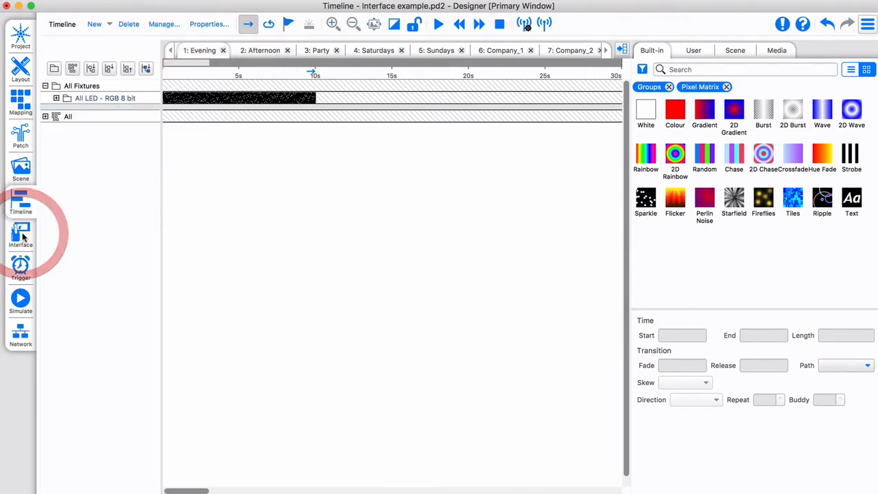
# Step: Start a new landscape interface named 'My First Interface' and choose the Light theme
pyautogui.click(20, 234)
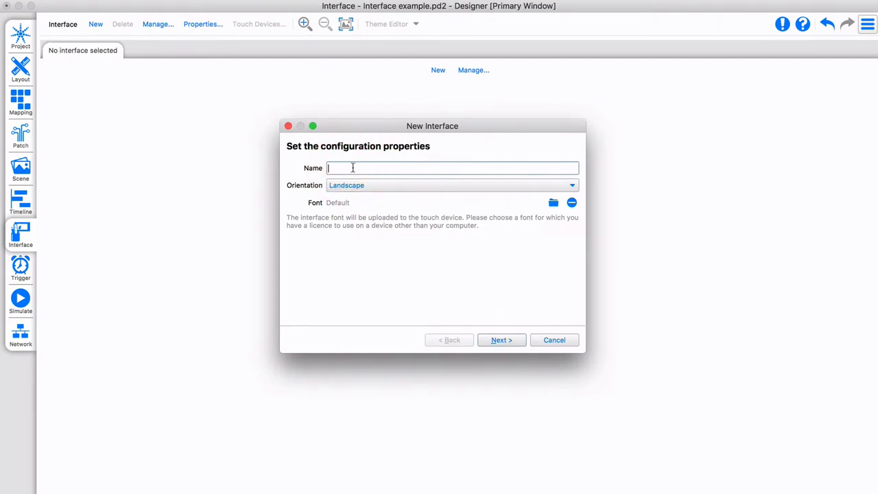
pyautogui.write('My First Interface')
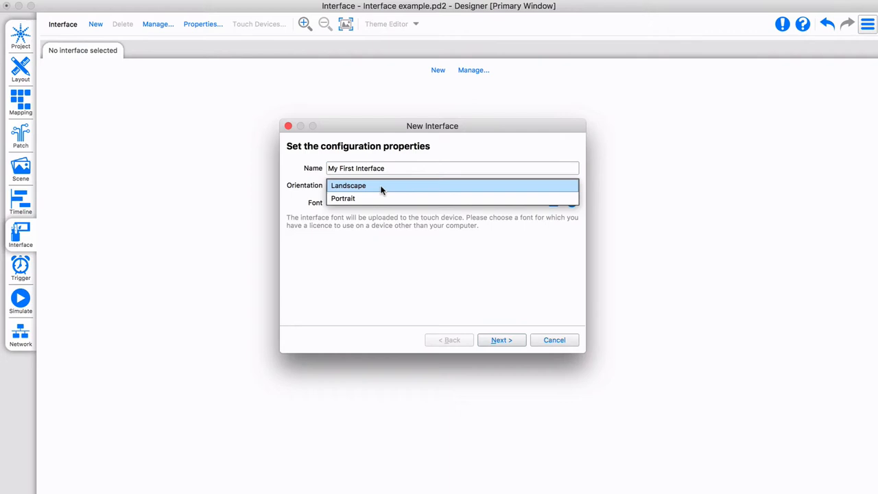
pyautogui.click(348, 185)
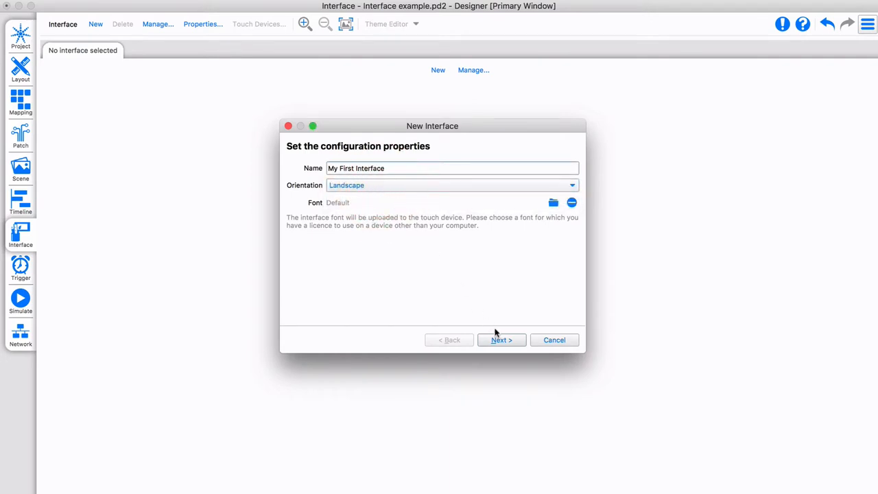
pyautogui.click(501, 340)
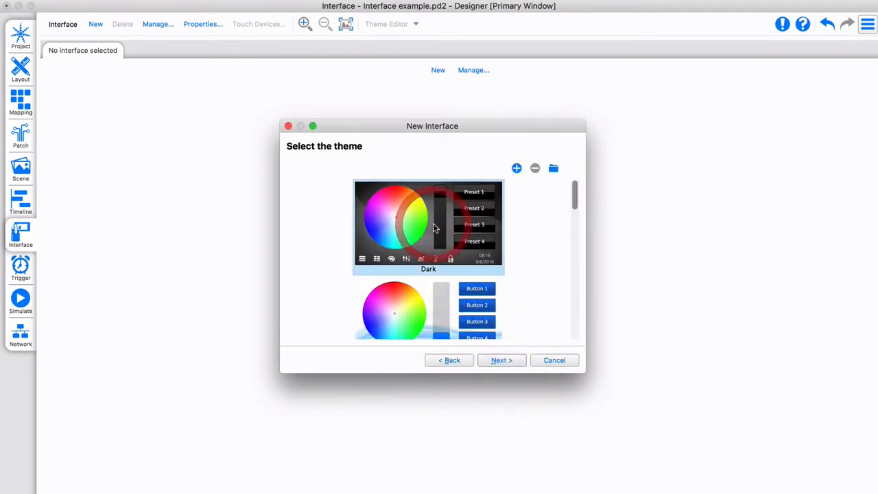
pyautogui.scroll(-3)
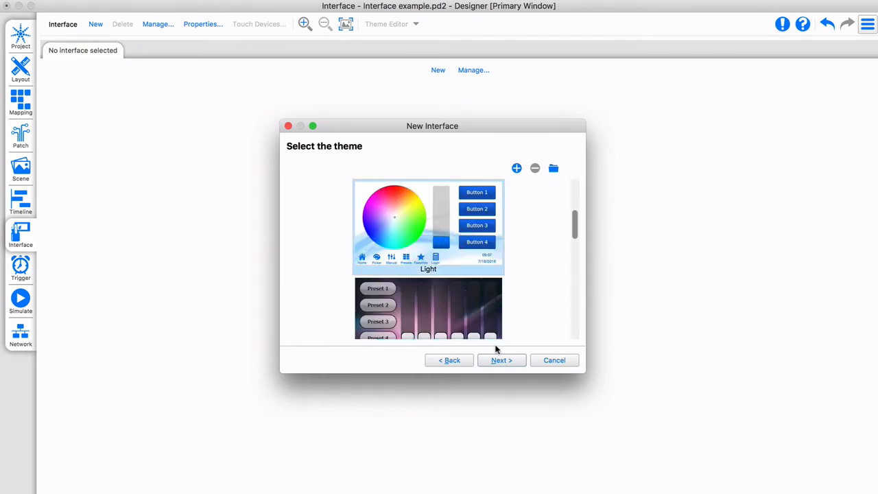
pyautogui.click(502, 359)
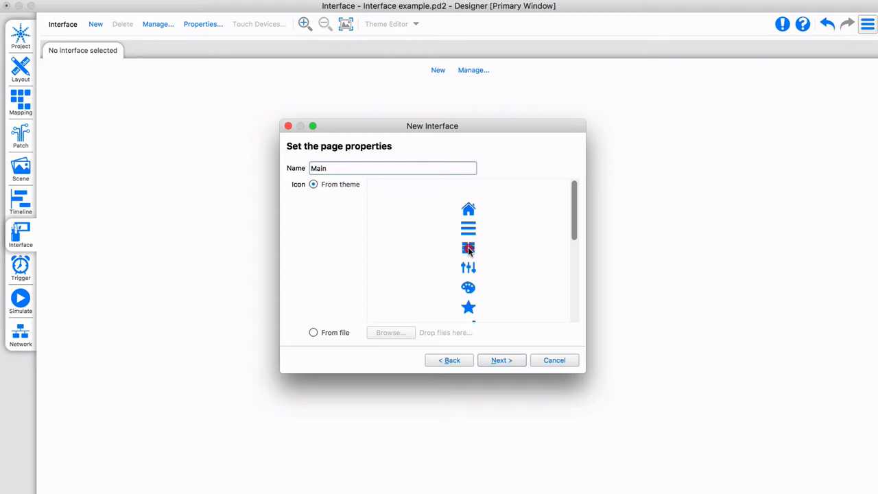
# Step: Accept page name Main and the themed background, pick the 9 Button layout and Page Switcher navigation, then finish
pyautogui.click(501, 359)
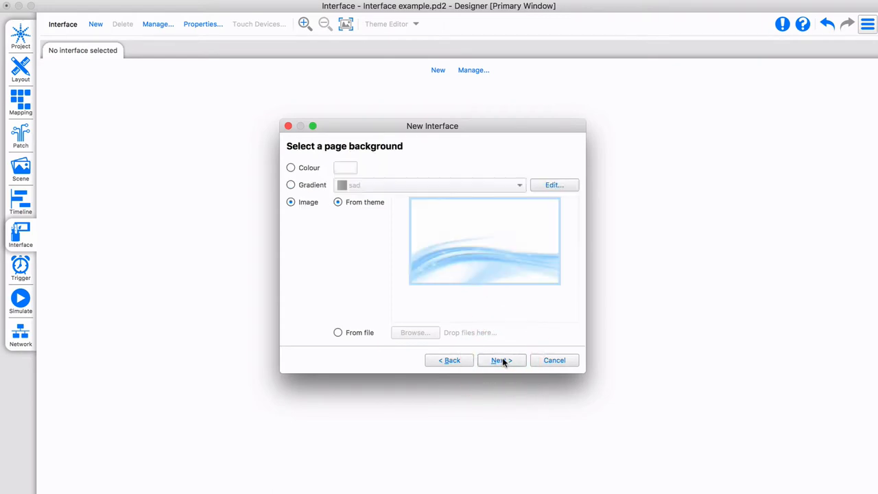
pyautogui.moveTo(500, 359)
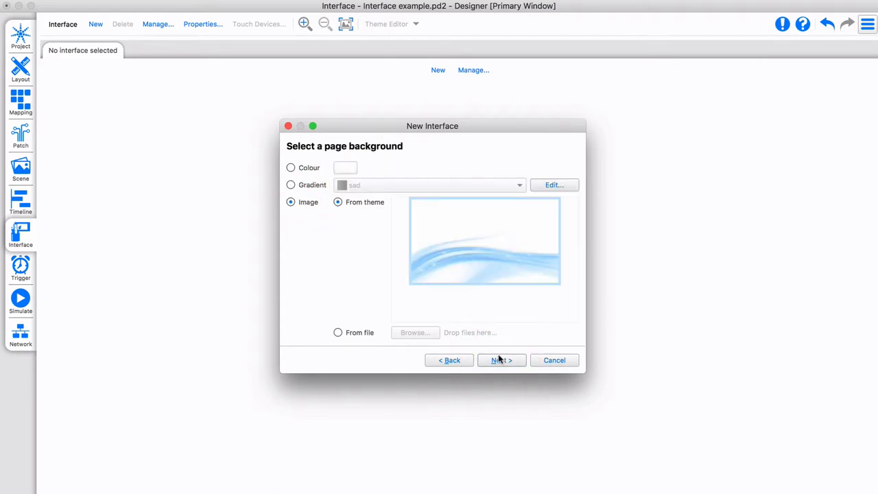
pyautogui.click(500, 359)
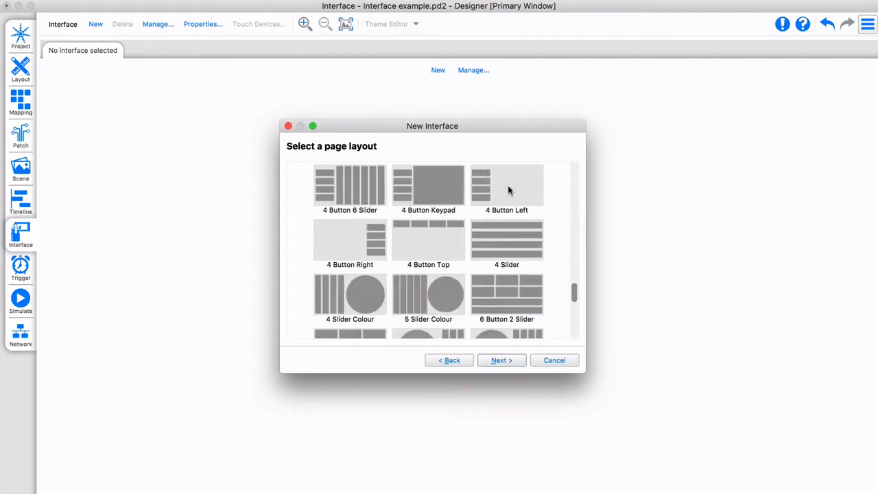
pyautogui.scroll(-3)
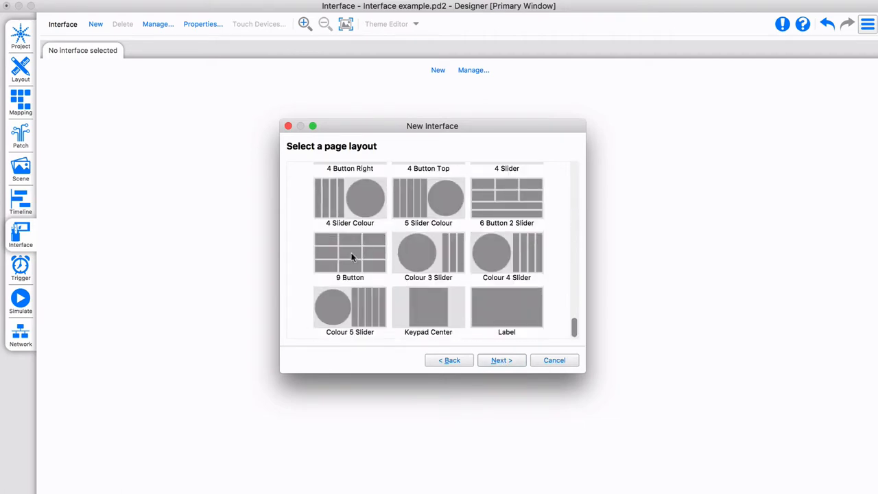
pyautogui.click(501, 360)
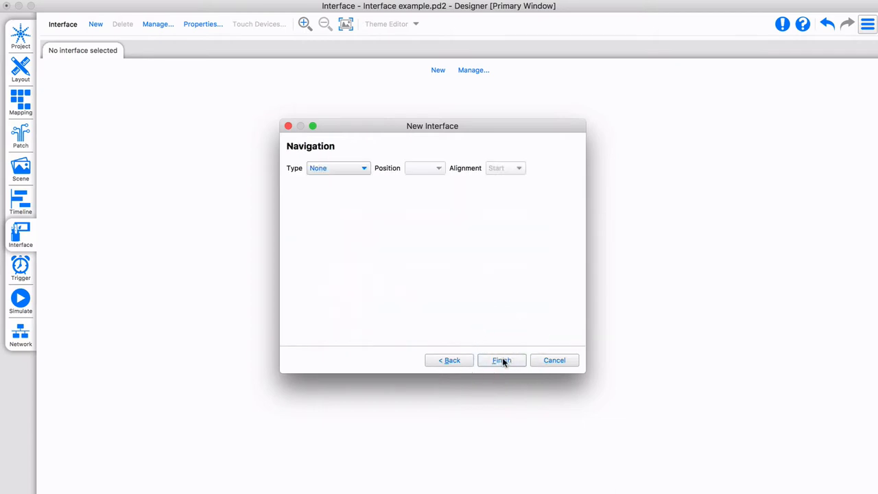
pyautogui.click(336, 167)
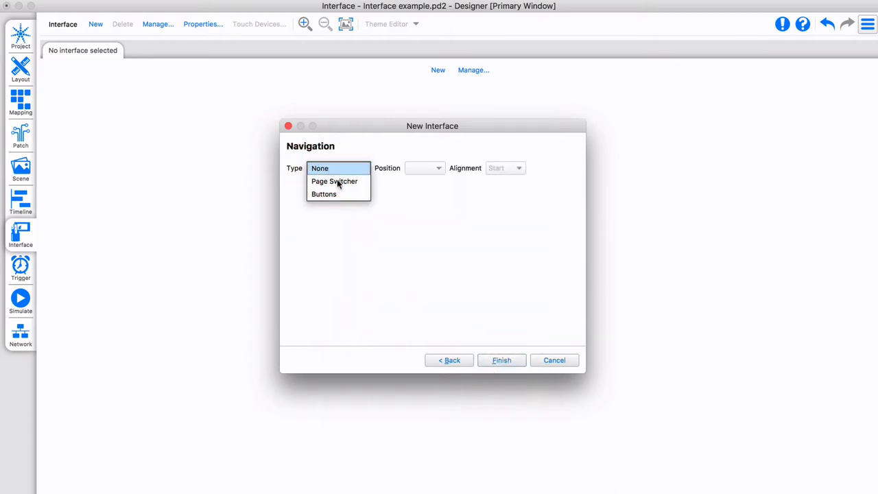
pyautogui.click(500, 359)
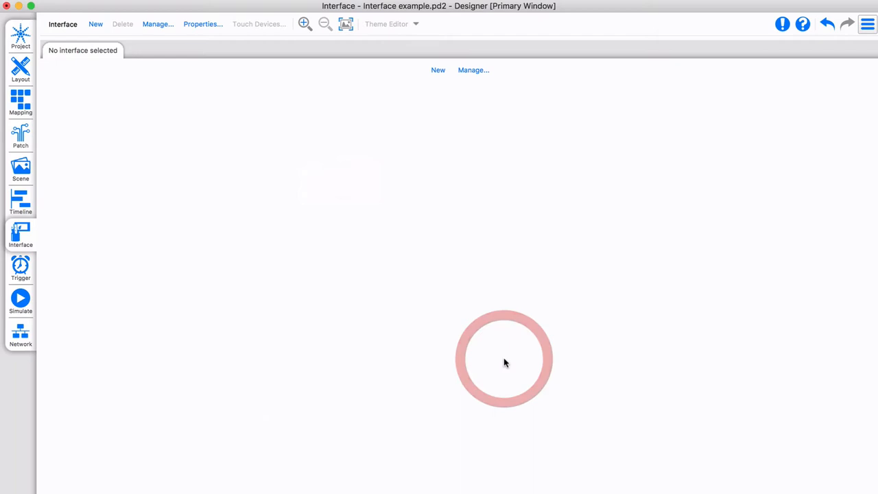
# Step: Caption the top-left button on Main 'Show 1' and leave its startup state at Default
pyautogui.click(438, 68)
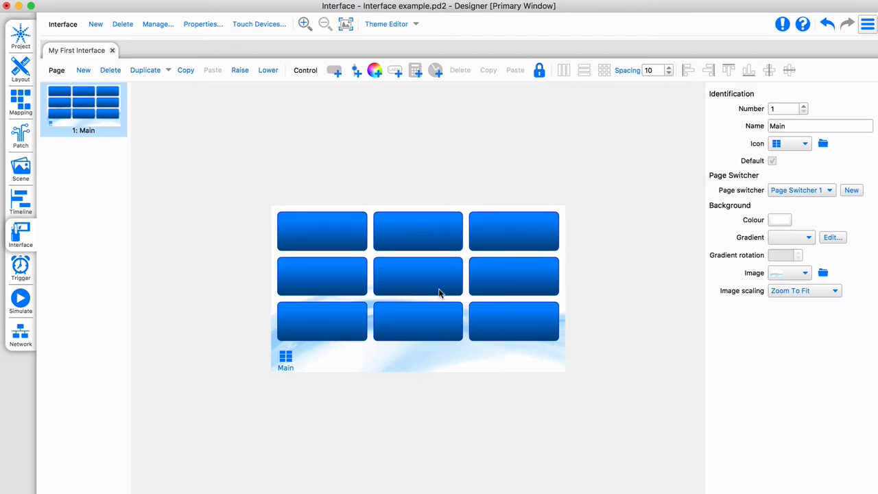
pyautogui.click(321, 231)
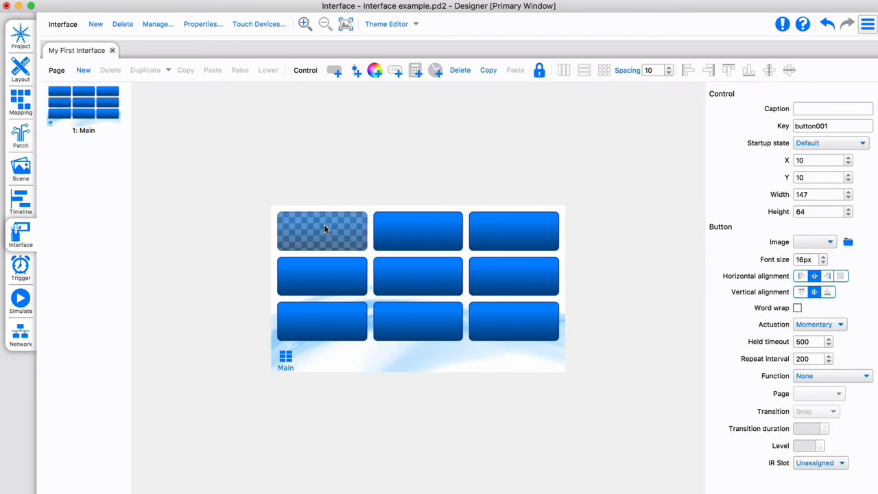
pyautogui.click(831, 108)
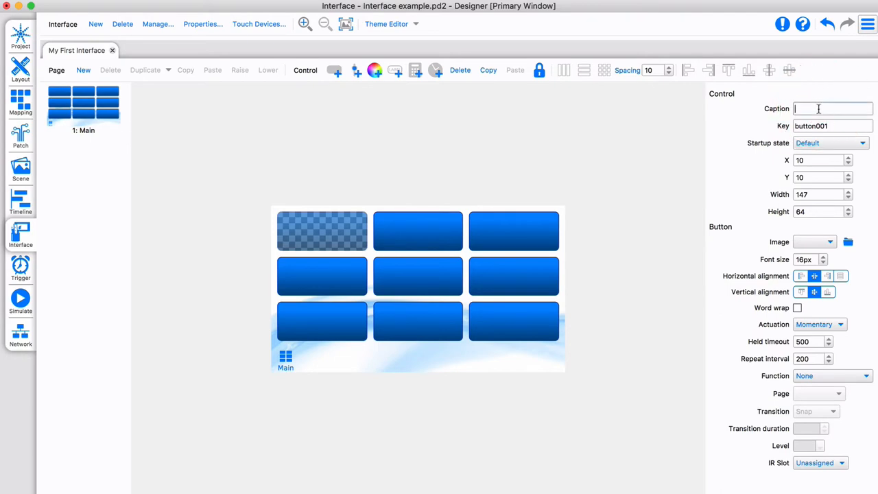
pyautogui.write('Show 1')
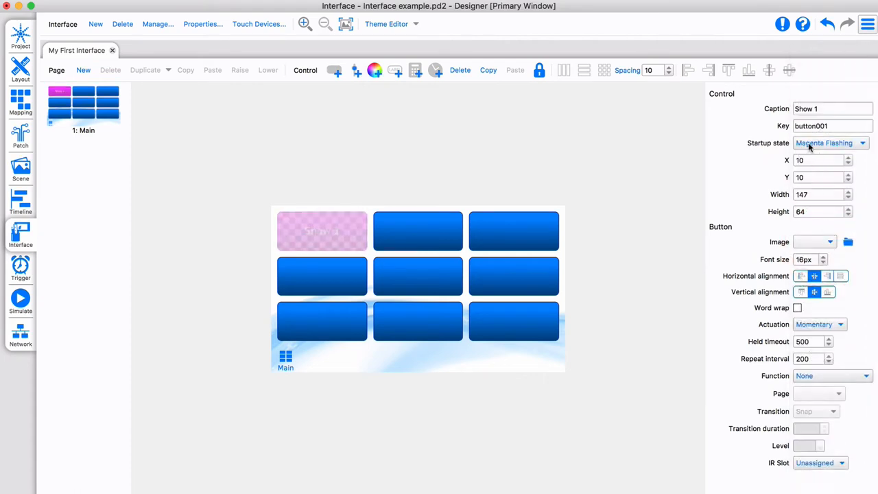
pyautogui.click(830, 143)
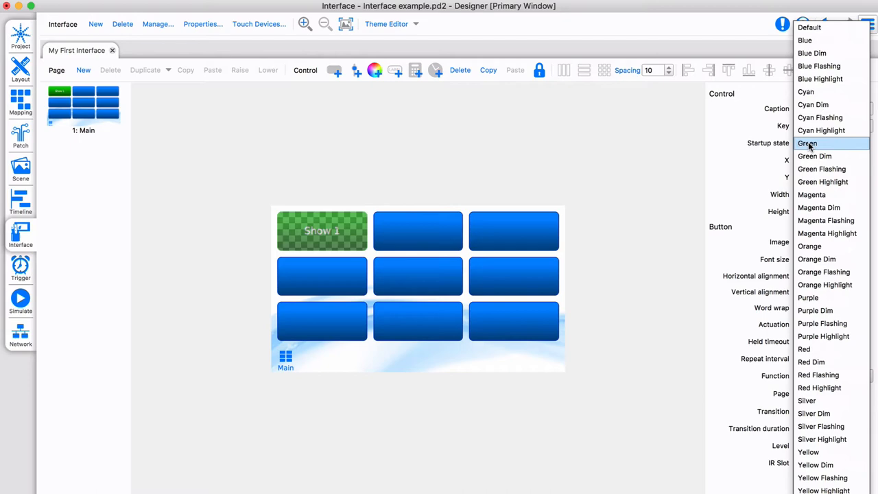
pyautogui.click(807, 143)
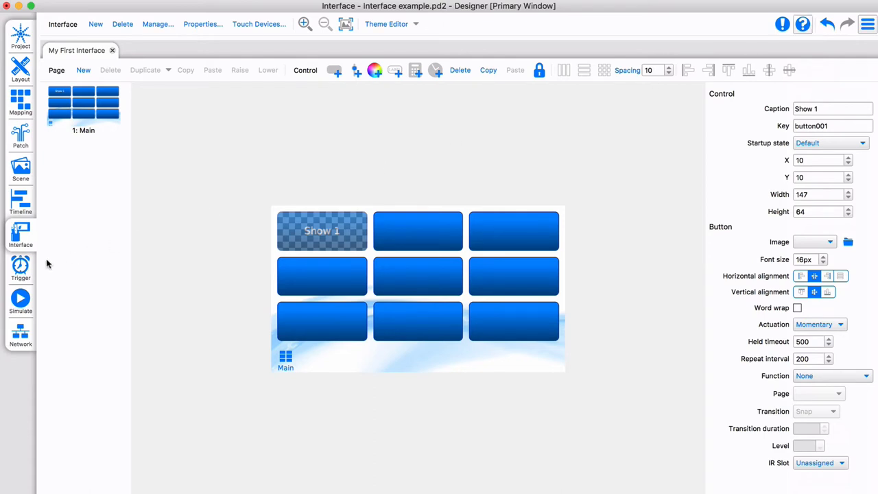
# Step: Add a Touch Button Event trigger on button001 with a Start Timeline action for 1: Evening
pyautogui.click(20, 267)
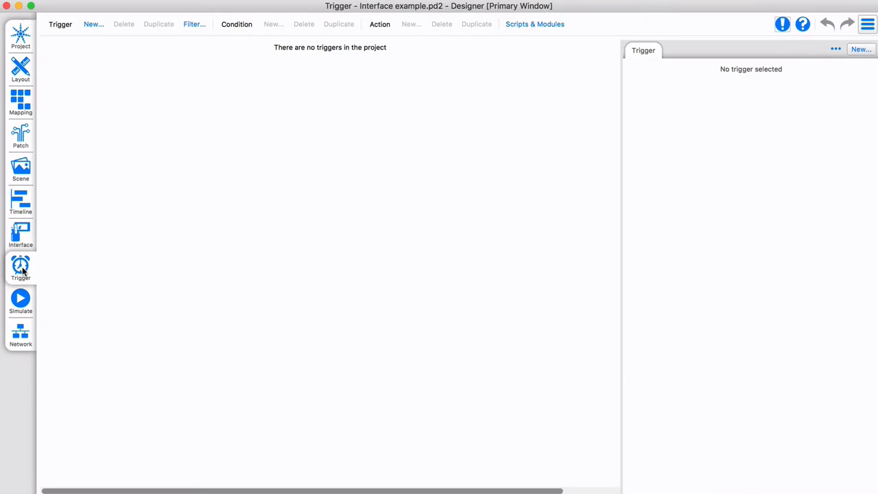
pyautogui.click(93, 25)
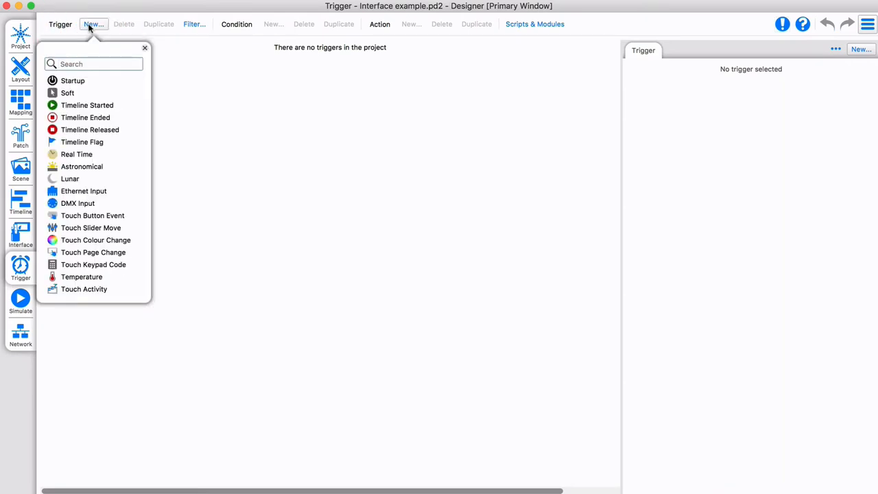
pyautogui.click(92, 215)
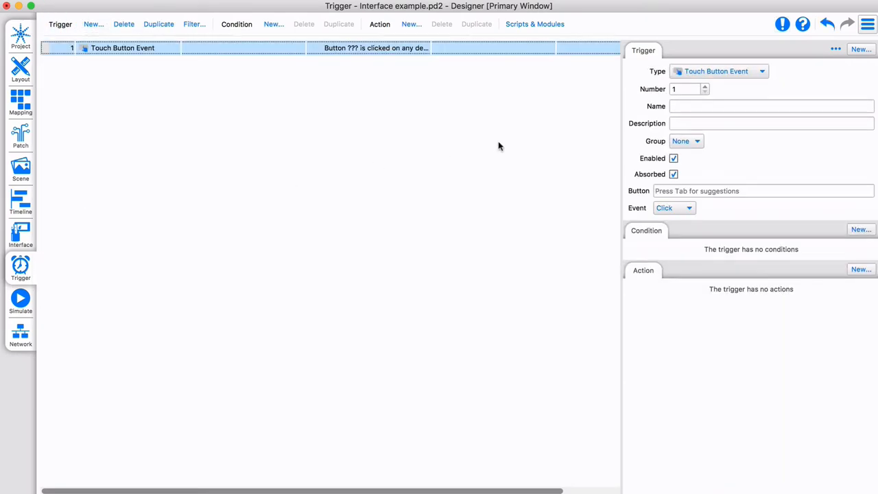
pyautogui.click(744, 190)
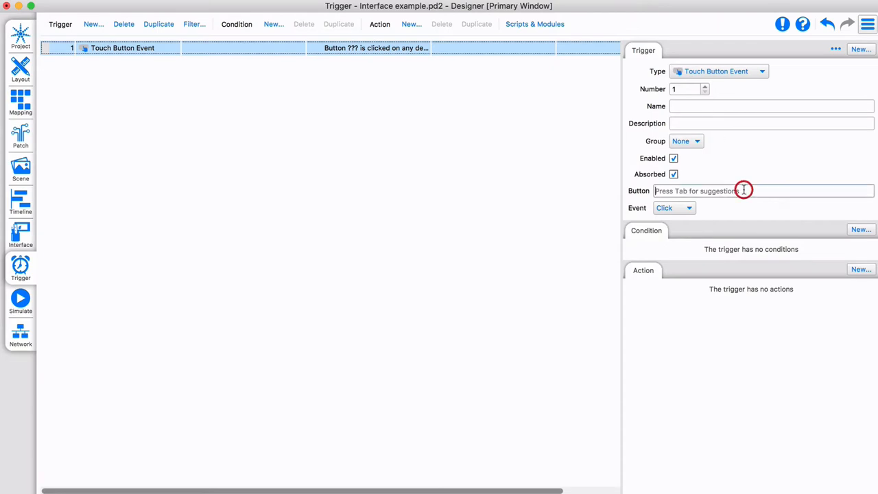
pyautogui.click(761, 190)
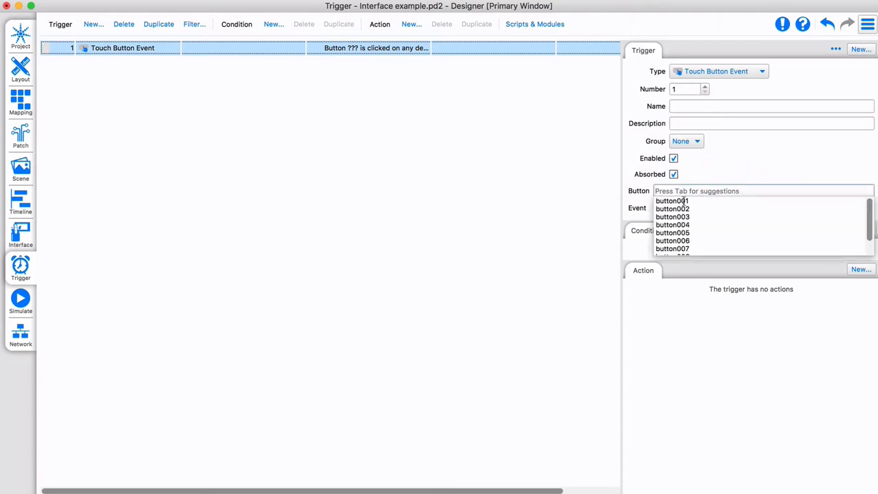
pyautogui.click(861, 269)
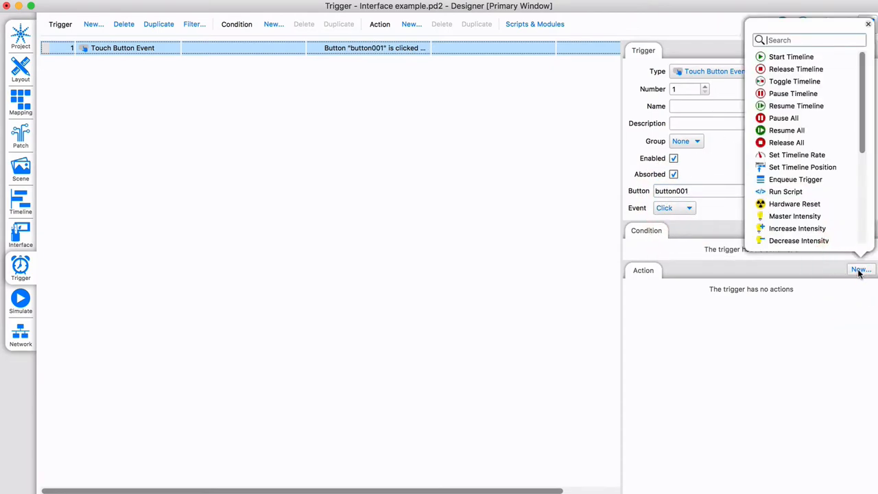
pyautogui.click(790, 56)
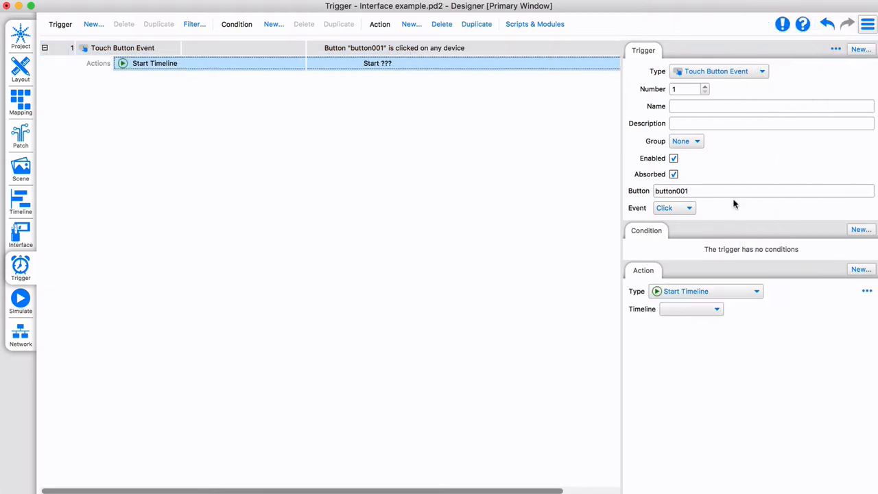
pyautogui.click(716, 309)
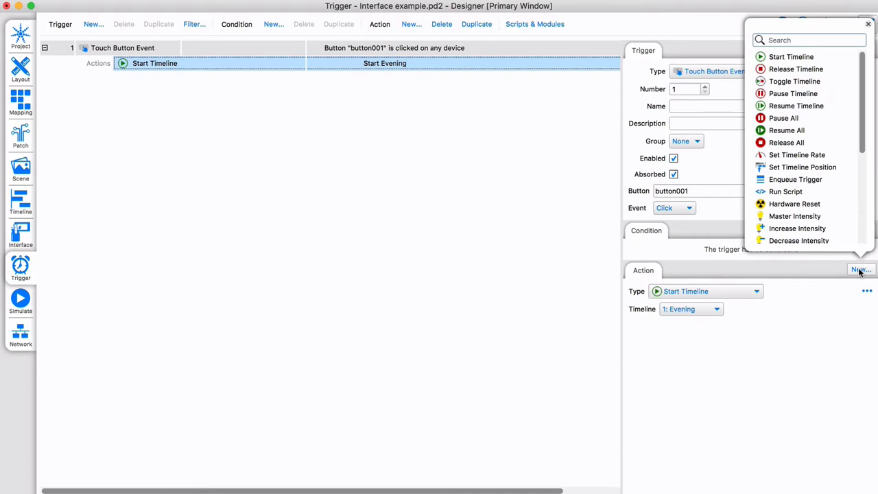
pyautogui.scroll(-3)
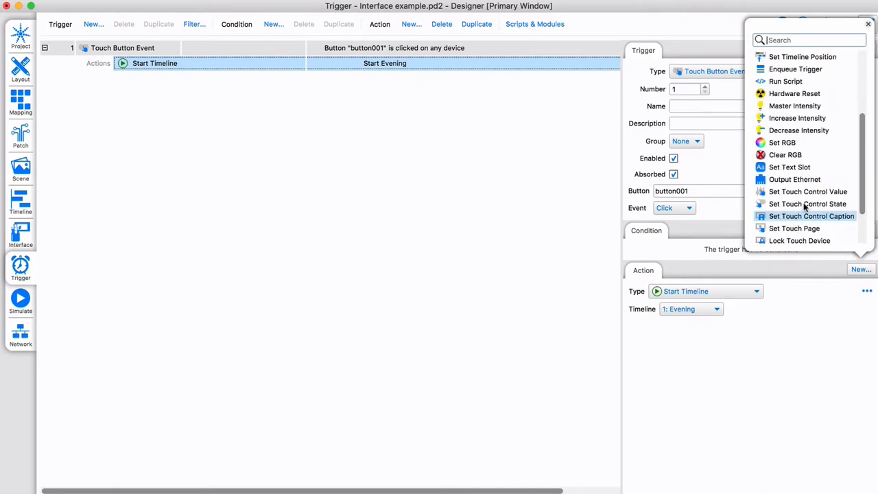
pyautogui.click(806, 203)
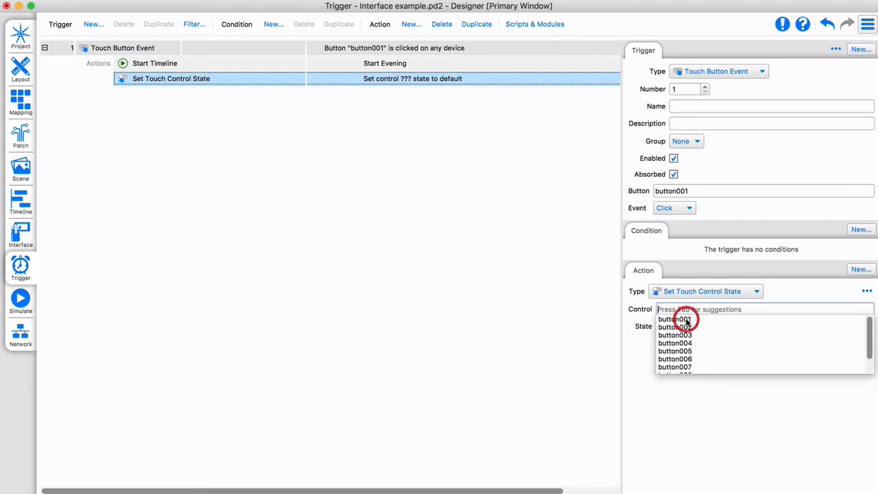
pyautogui.click(675, 318)
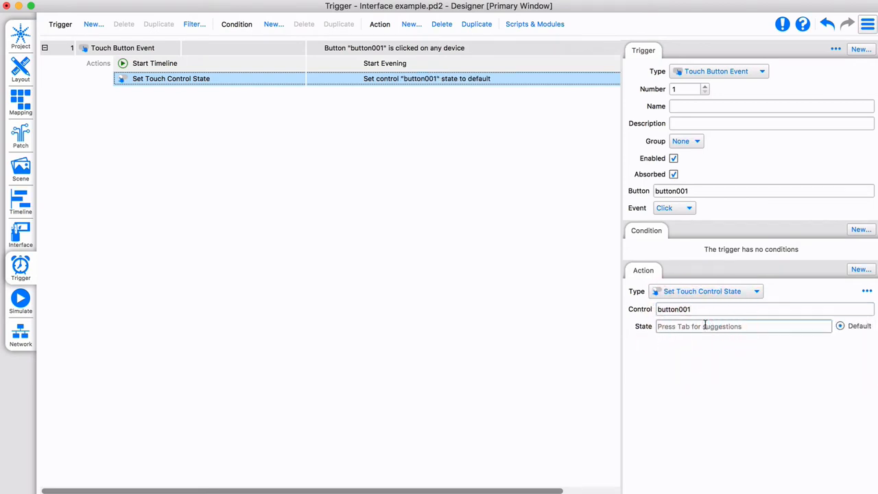
pyautogui.write('Cyan')
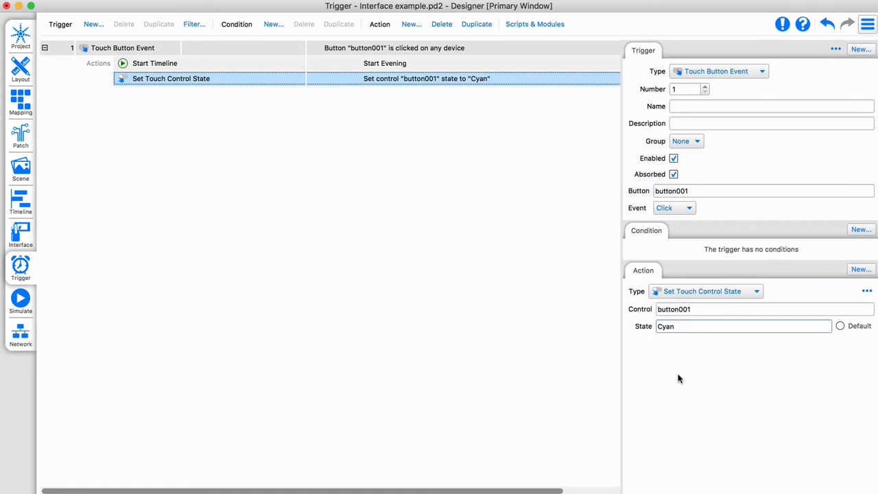
pyautogui.click(741, 326)
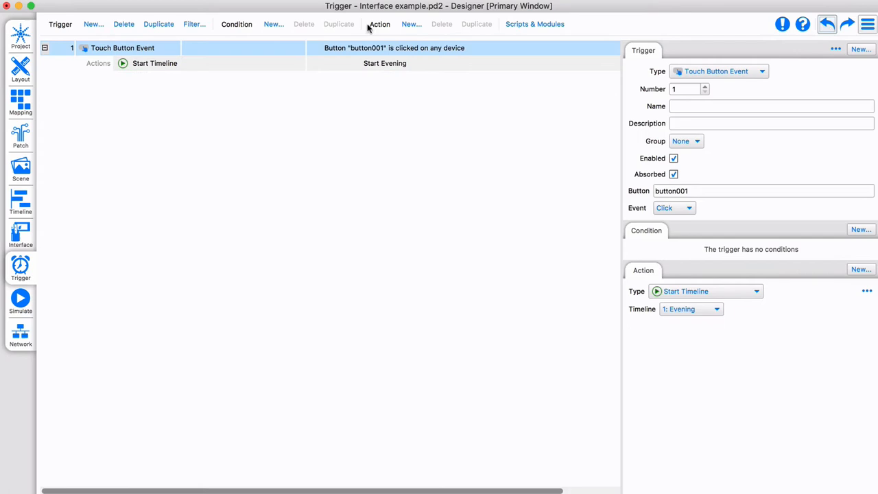
# Step: Add a Timeline Started (1: Evening) trigger setting button001 to Cyan, then a Sunrise trigger starting Evening
pyautogui.click(93, 25)
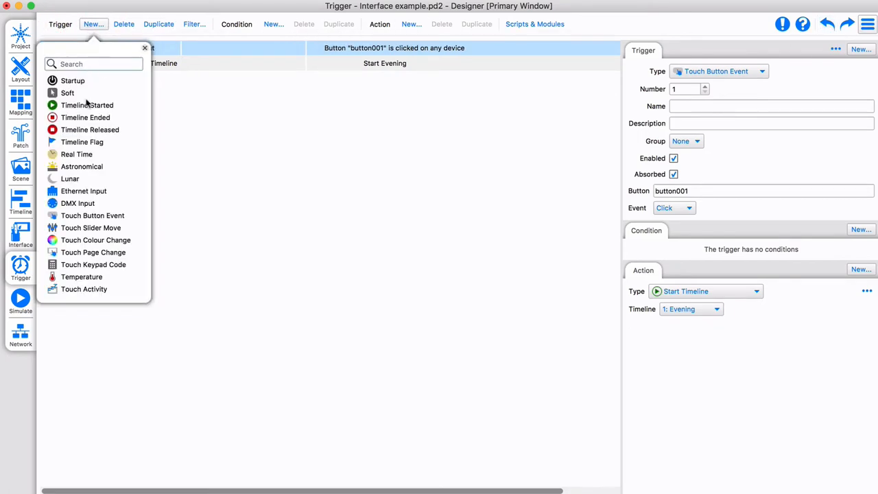
pyautogui.click(88, 104)
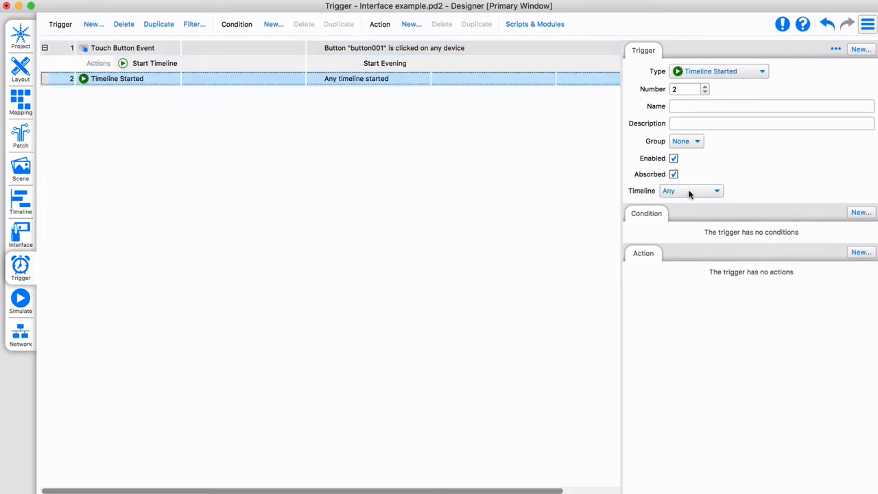
pyautogui.click(692, 191)
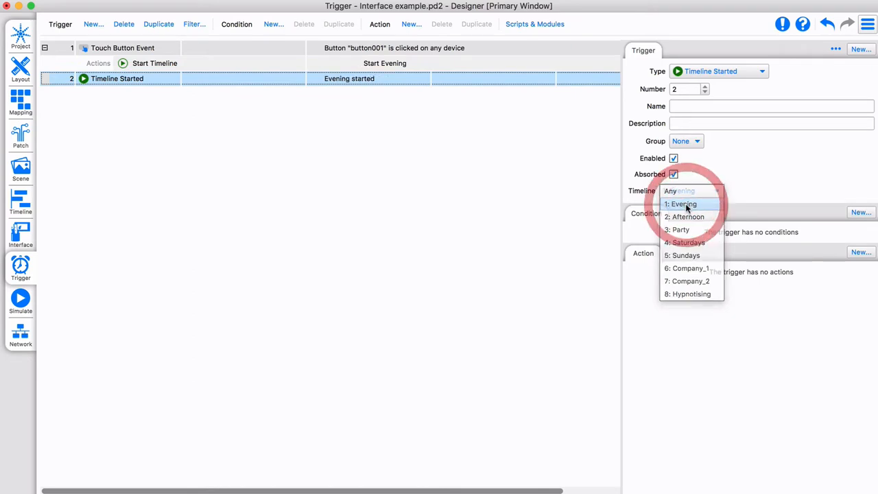
pyautogui.click(861, 253)
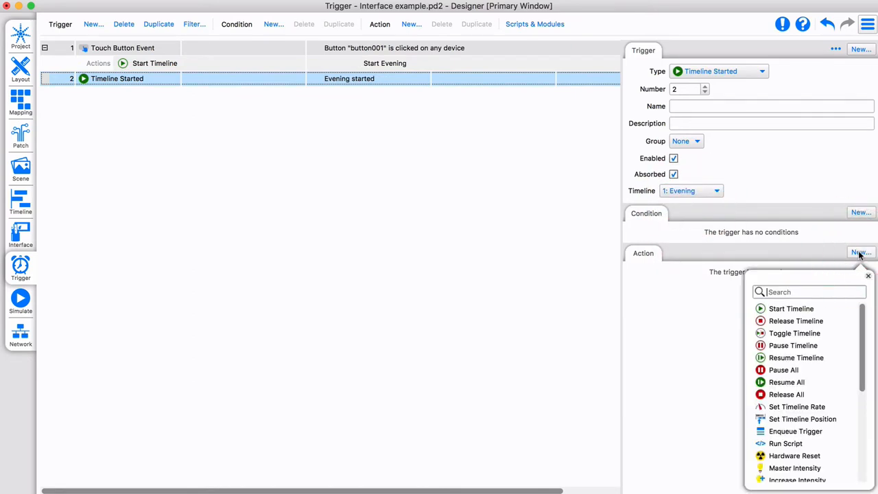
pyautogui.scroll(-3)
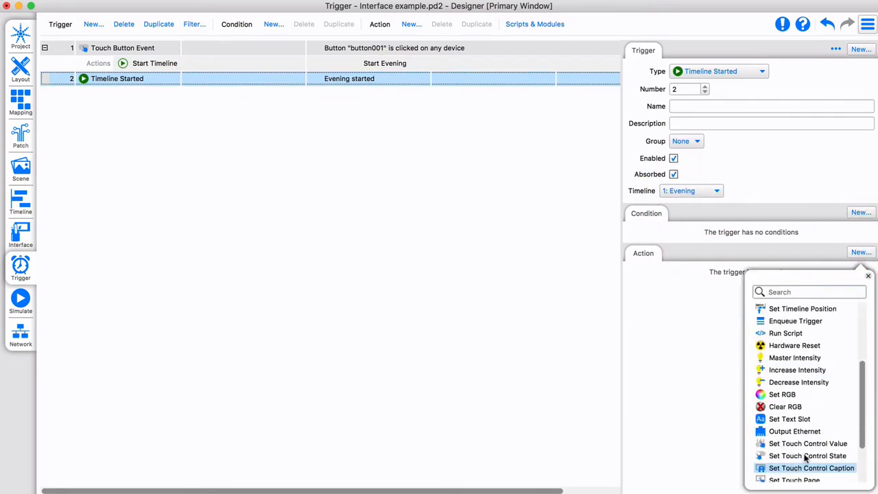
pyautogui.click(806, 456)
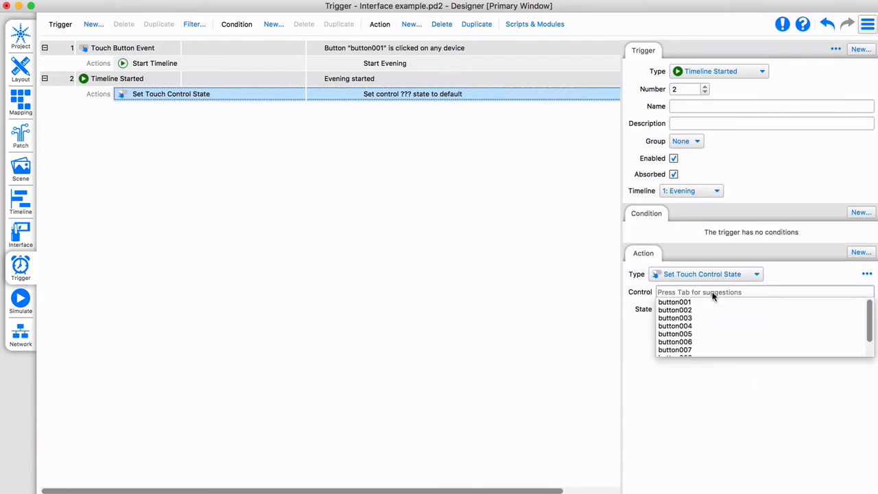
pyautogui.click(673, 301)
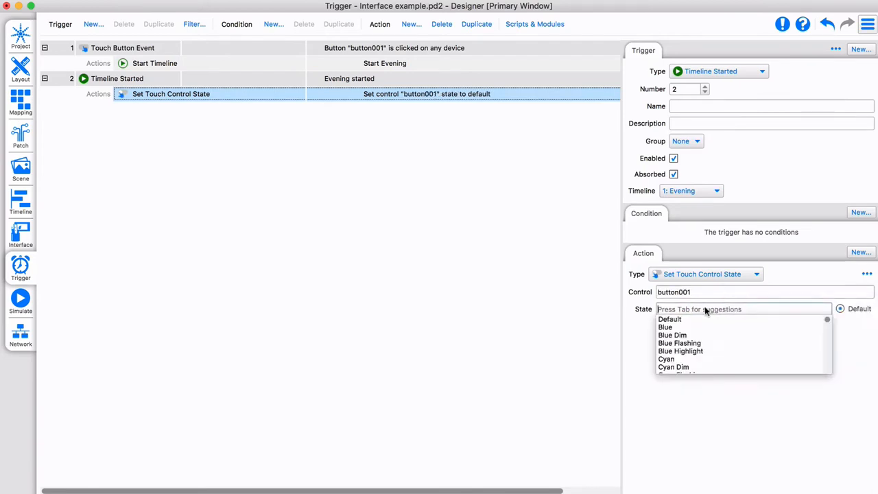
pyautogui.click(665, 360)
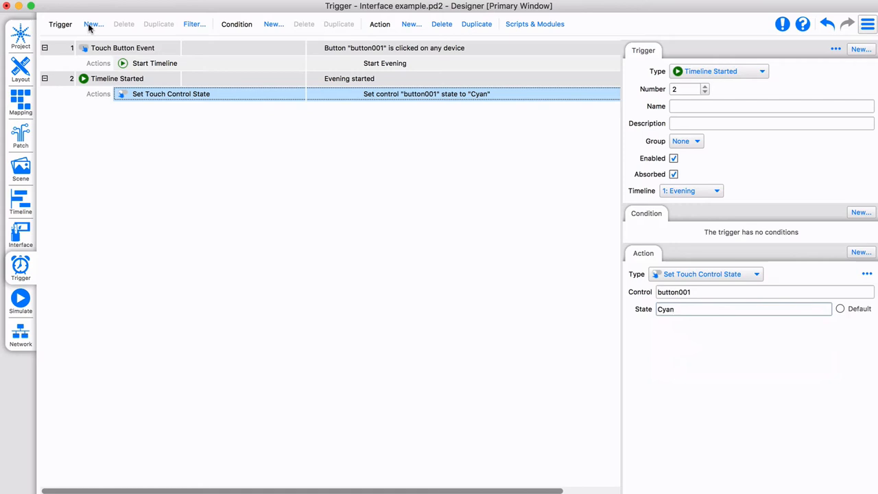
pyautogui.click(93, 25)
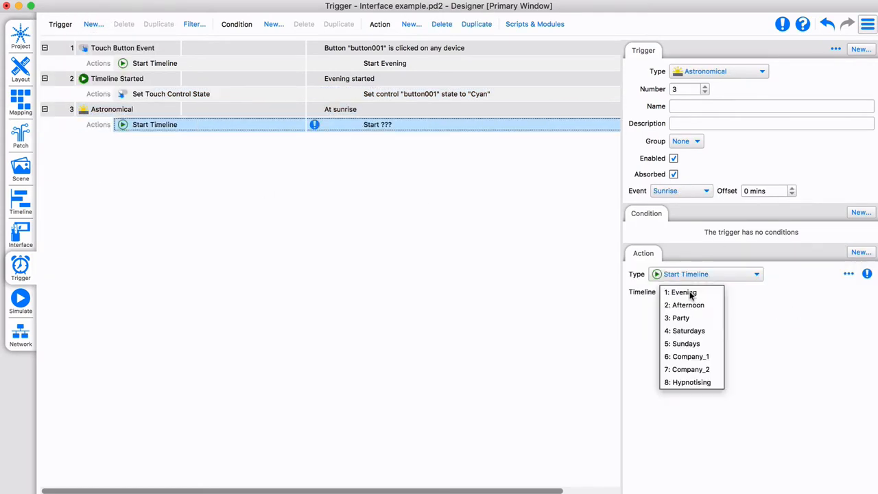
pyautogui.click(679, 292)
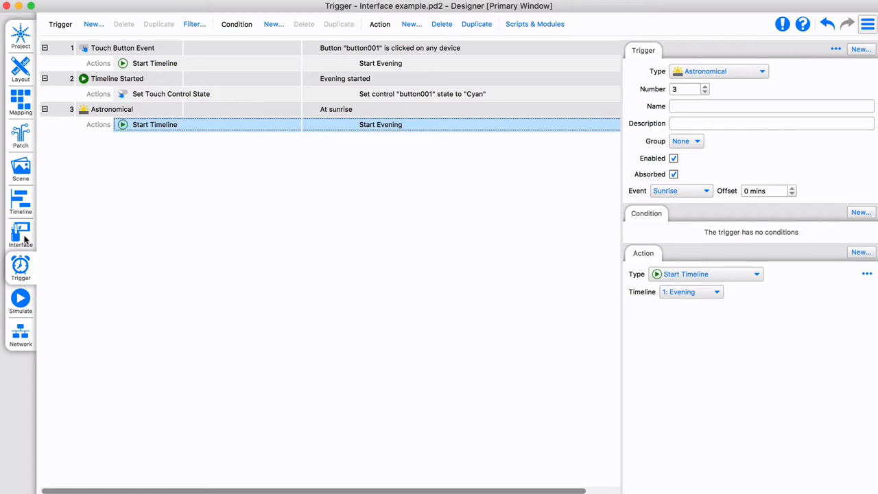
# Step: Create a new page NextPage with a sliders icon, themed background and Blank layout
pyautogui.click(19, 235)
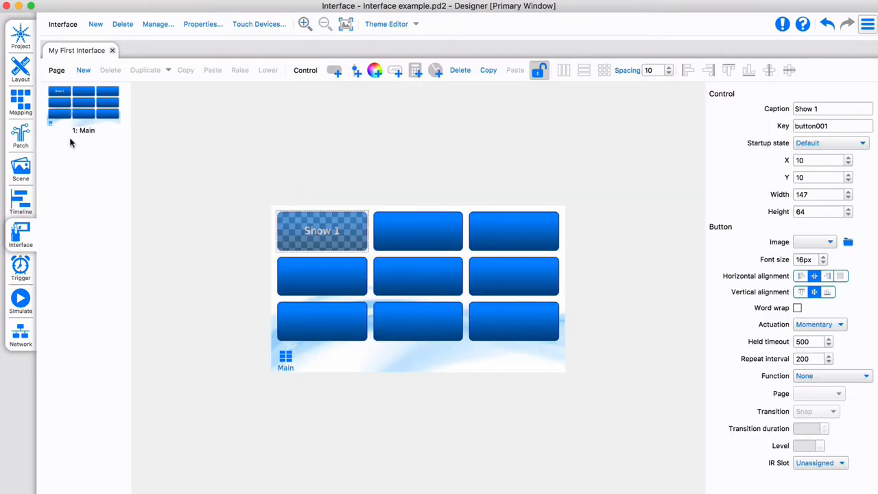
pyautogui.click(84, 110)
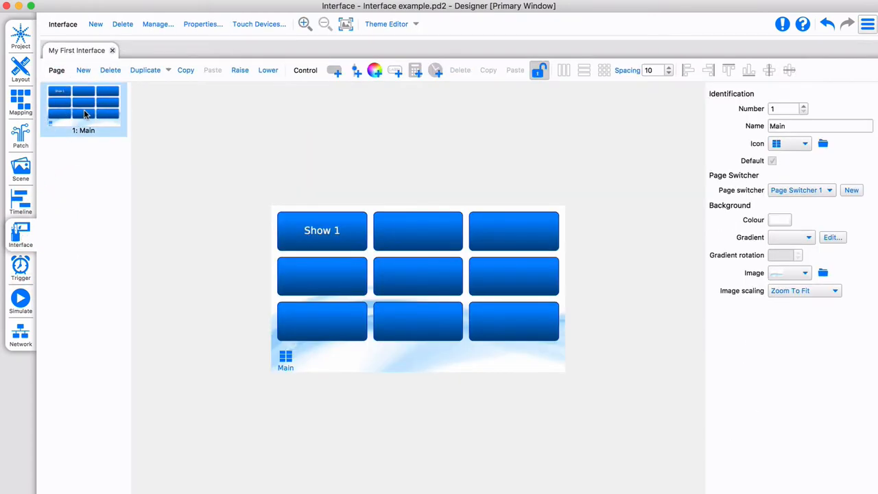
pyautogui.click(83, 70)
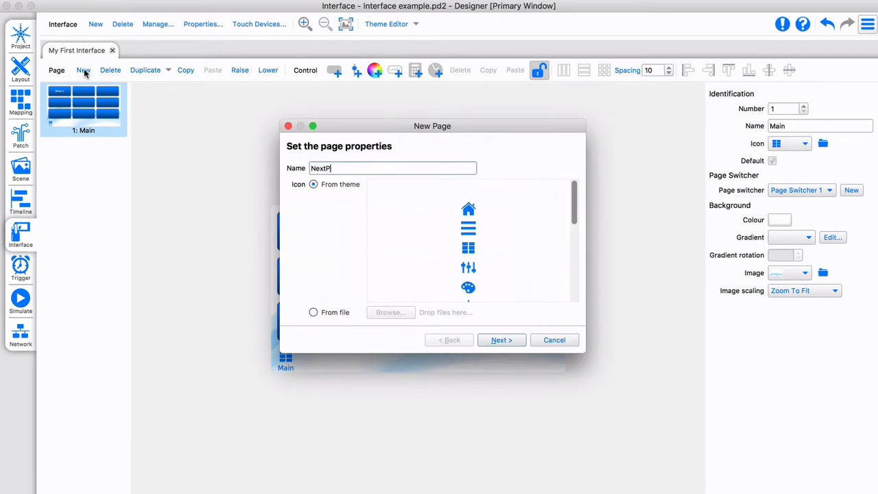
pyautogui.click(469, 267)
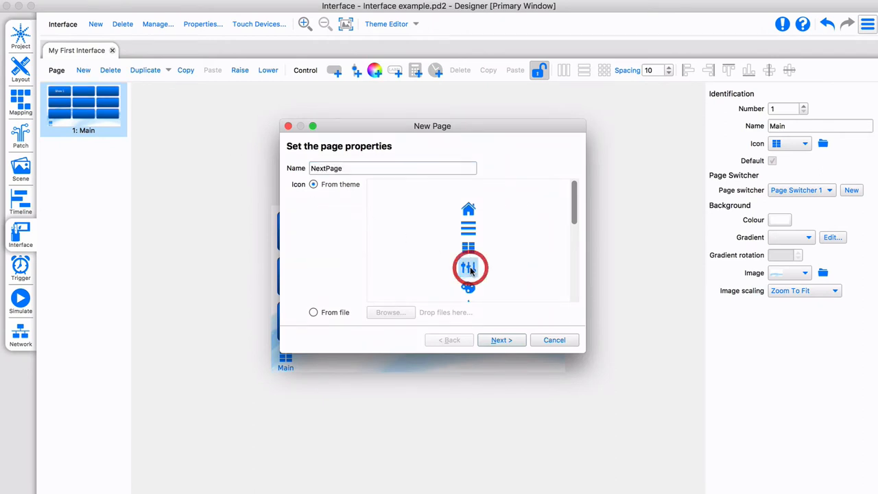
pyautogui.click(501, 340)
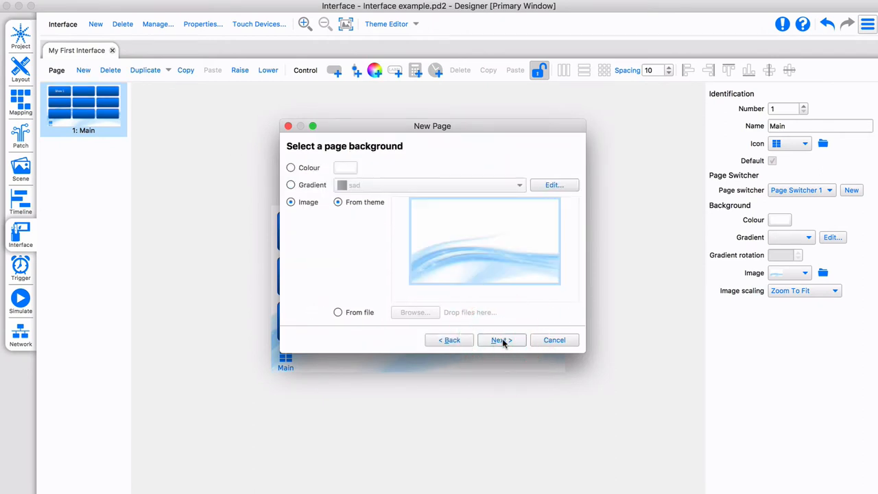
pyautogui.click(501, 340)
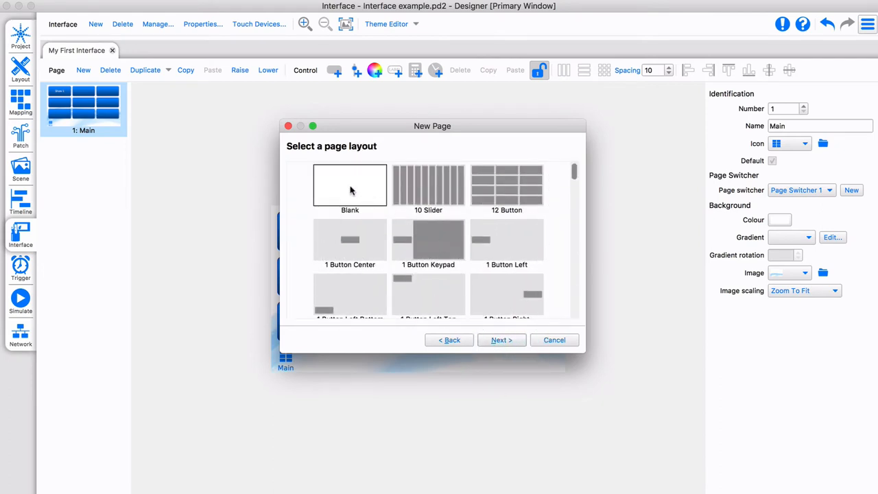
pyautogui.click(500, 340)
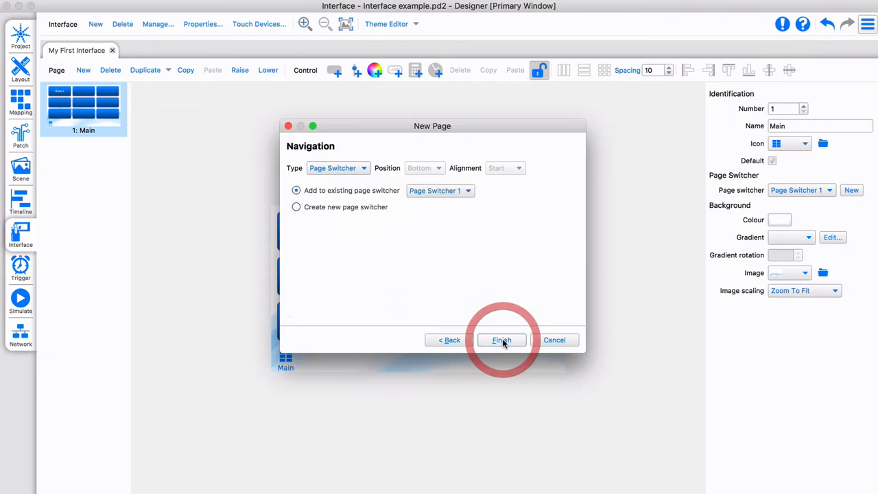
# Step: Finish NextPage, move its button to the right, give the page a star icon and hide page names in the switcher
pyautogui.click(502, 340)
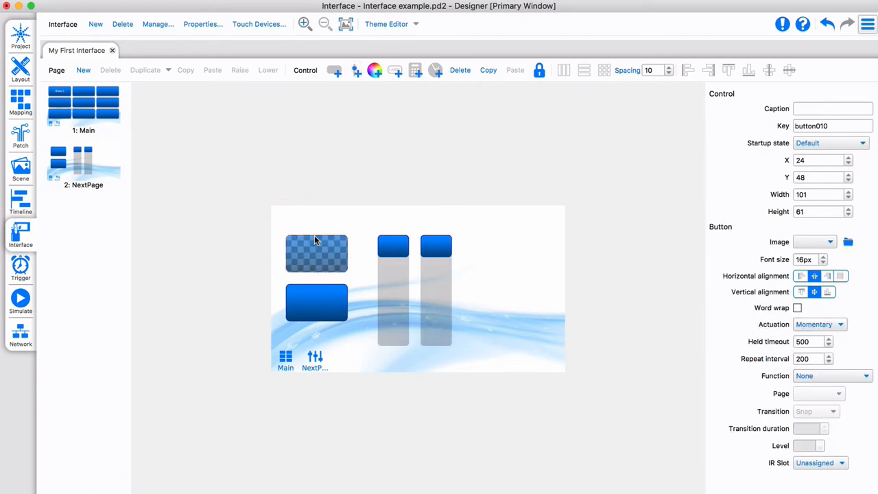
pyautogui.click(537, 70)
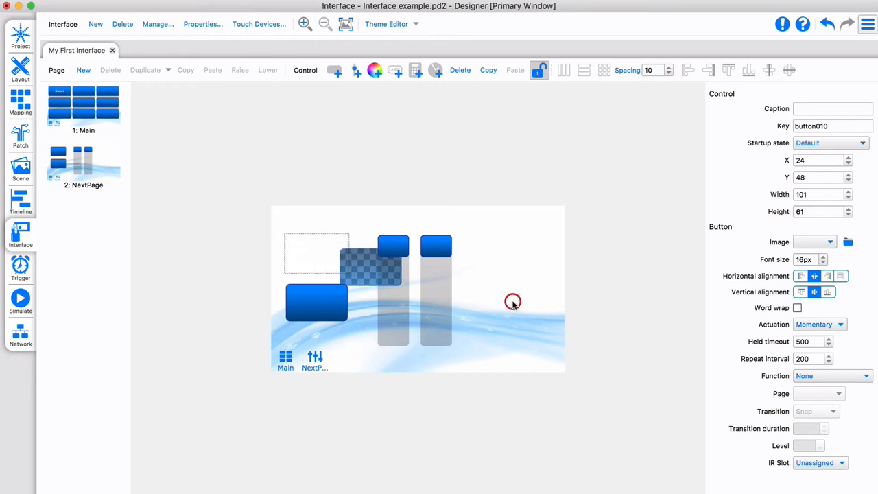
pyautogui.click(82, 165)
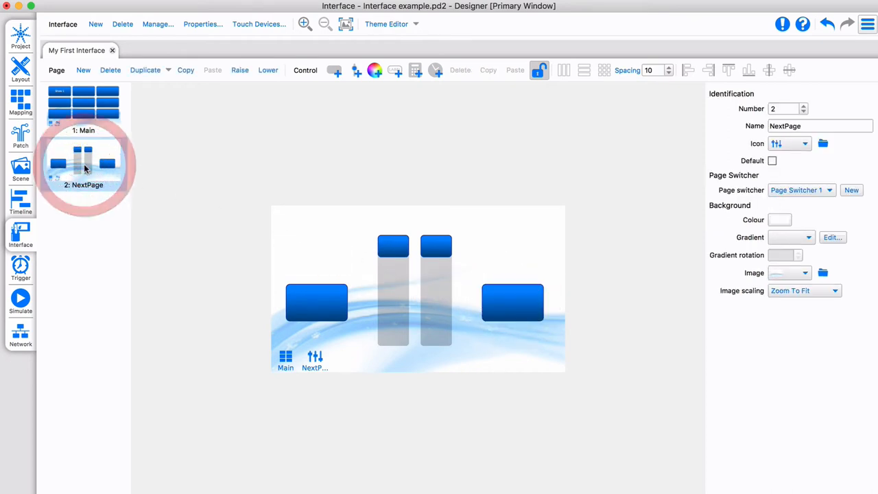
pyautogui.click(804, 144)
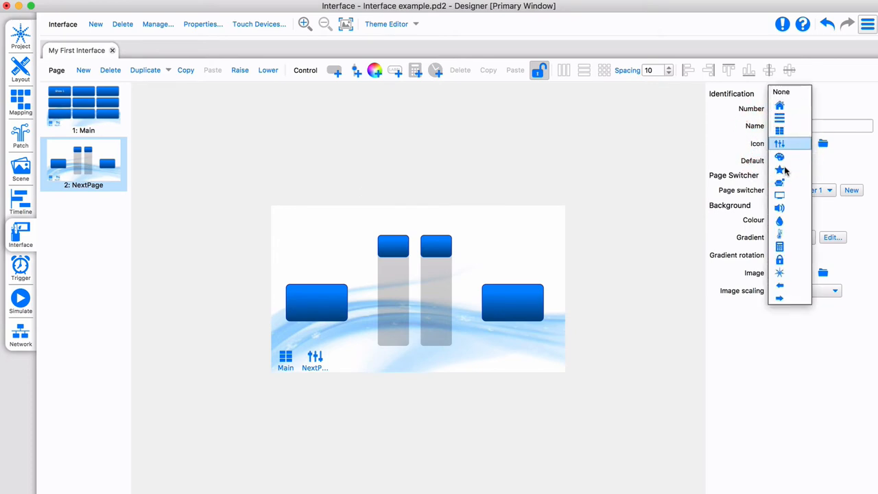
pyautogui.click(779, 170)
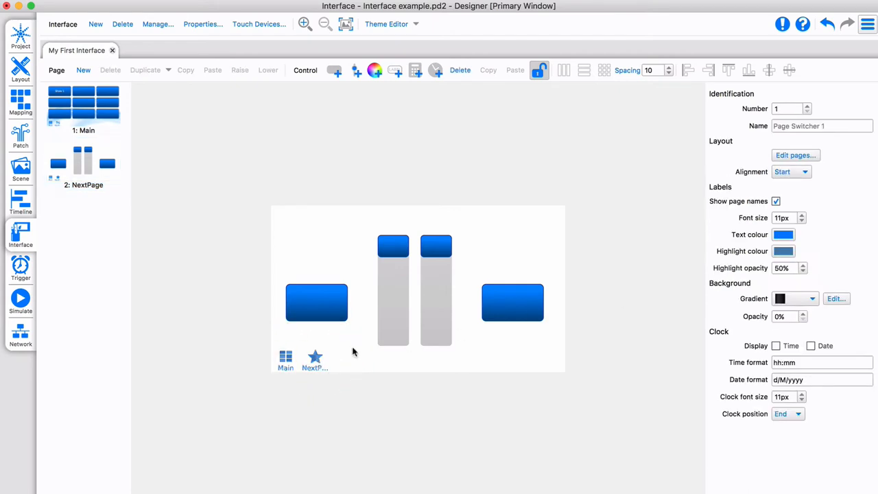
pyautogui.click(776, 201)
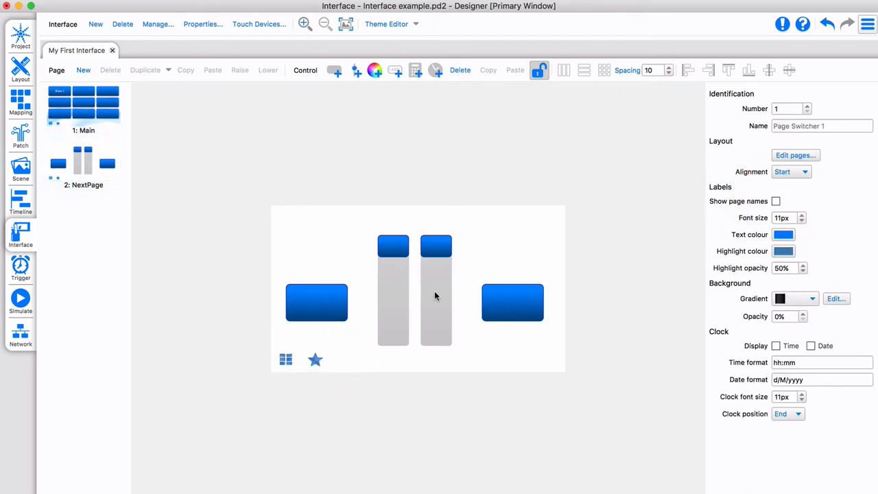
# Step: Load the power-symbol picture from the Sample Image folder onto button010
pyautogui.click(436, 288)
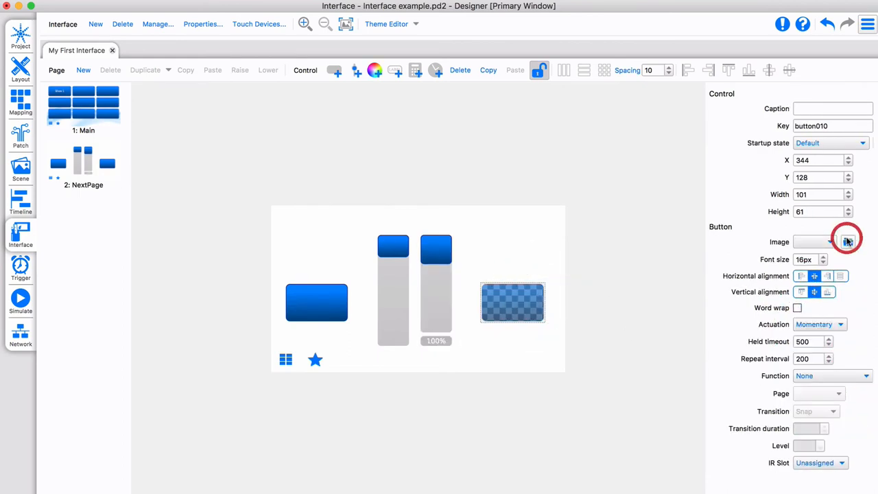
pyautogui.click(847, 242)
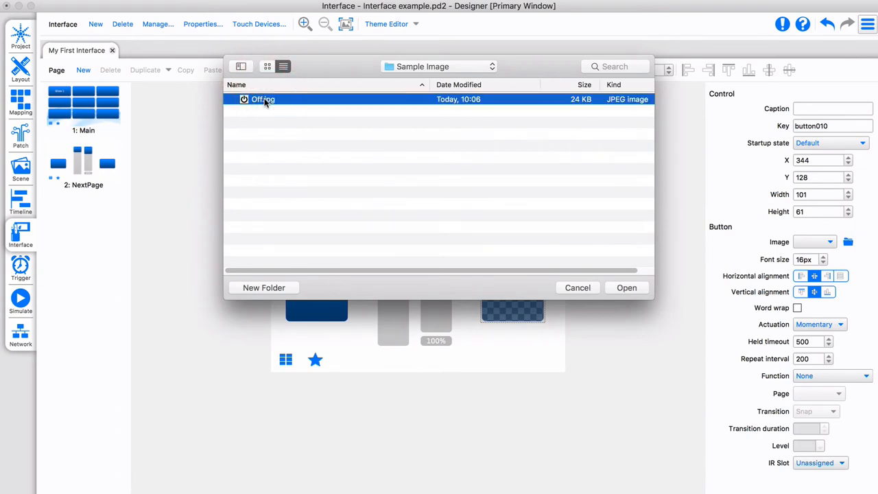
pyautogui.click(626, 288)
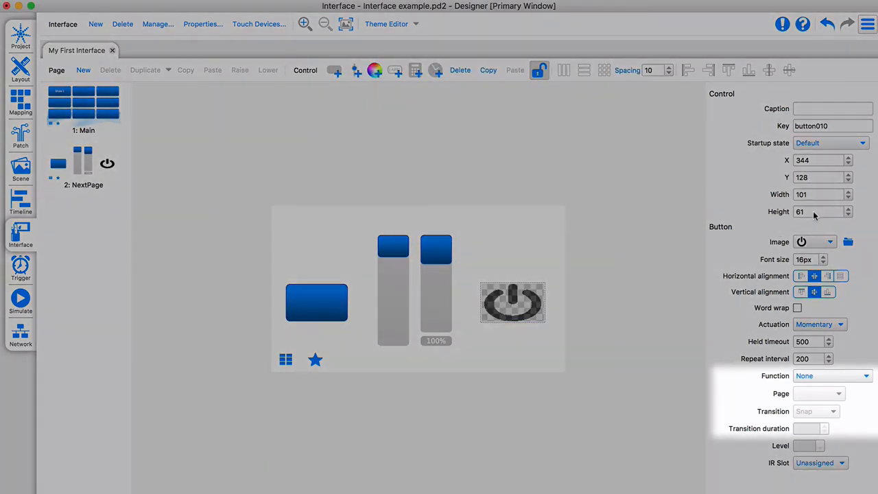
pyautogui.click(392, 291)
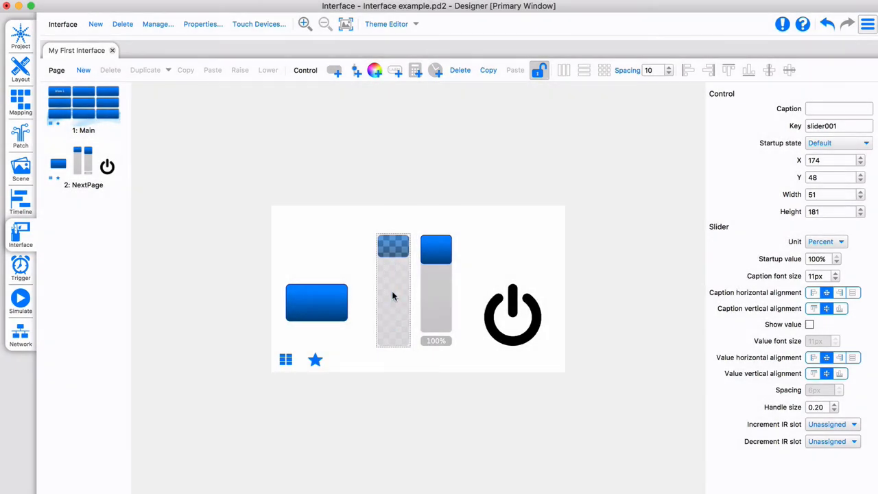
# Step: Create a Touch Slider Move trigger linked to slider001
pyautogui.click(20, 267)
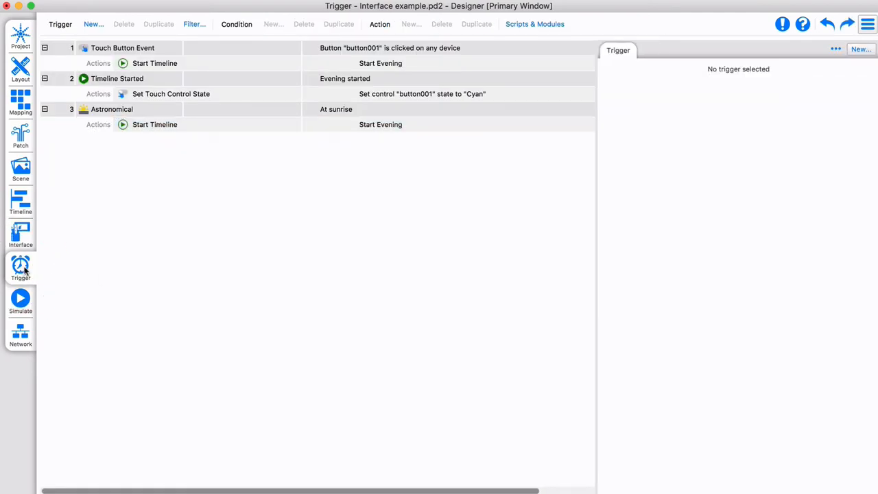
pyautogui.click(93, 25)
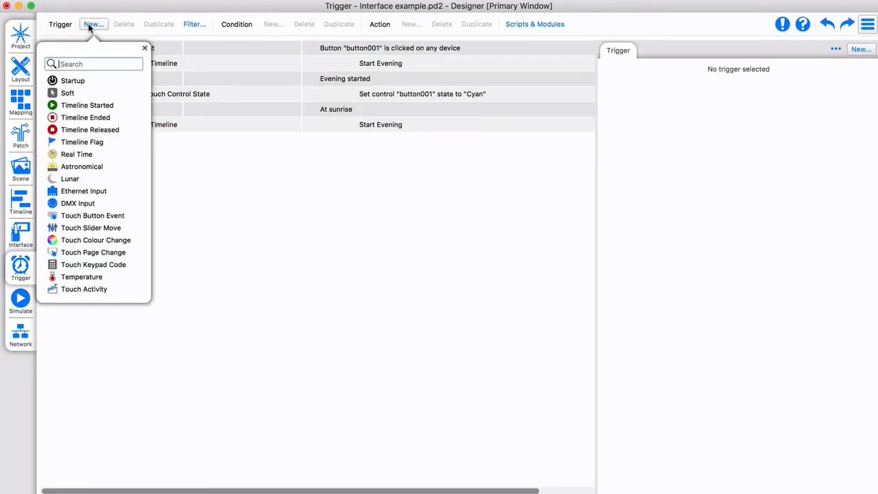
pyautogui.click(91, 228)
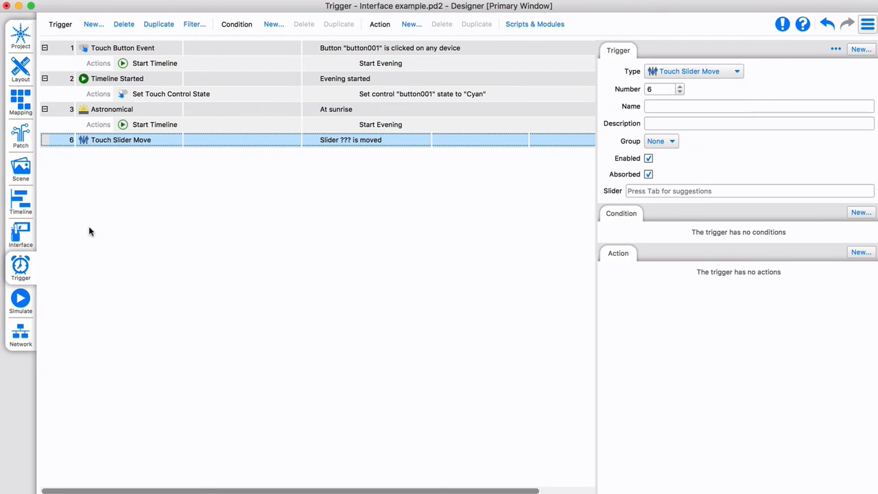
pyautogui.moveTo(715, 191)
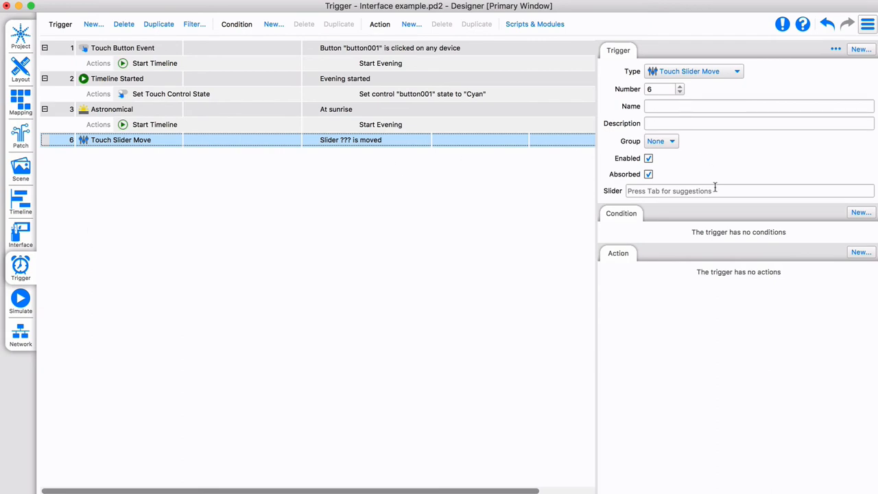
pyautogui.click(747, 191)
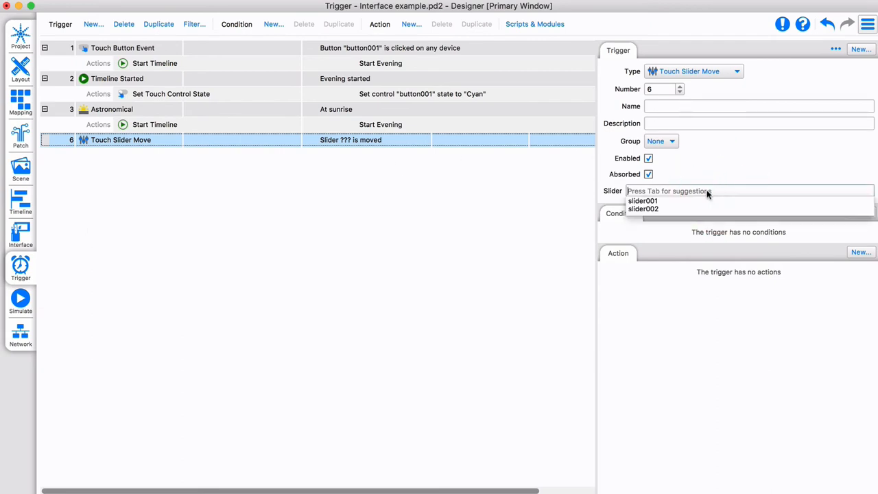
pyautogui.click(642, 200)
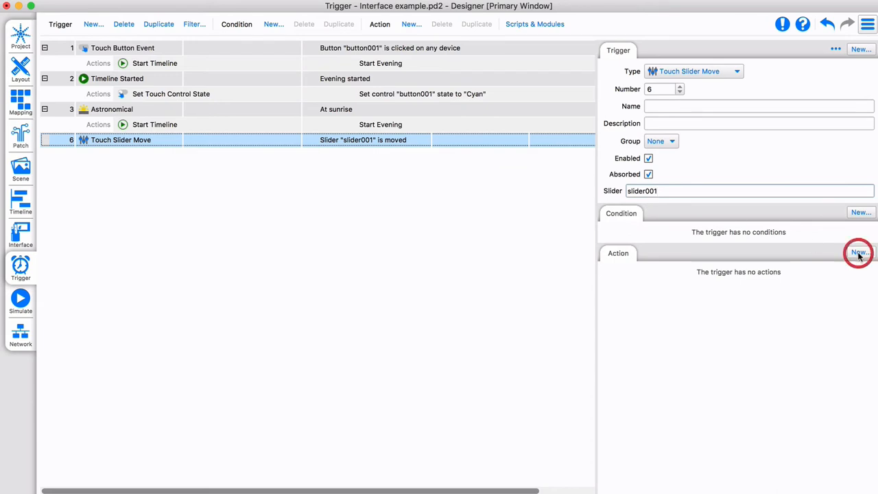
# Step: Add a Master Intensity action on the All LED - RGB 8 bit group driven by variable 1
pyautogui.click(858, 252)
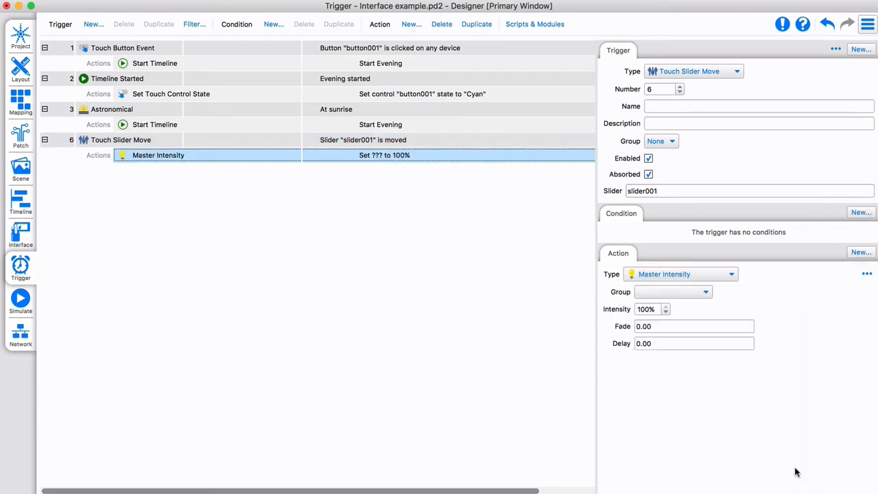
pyautogui.click(672, 290)
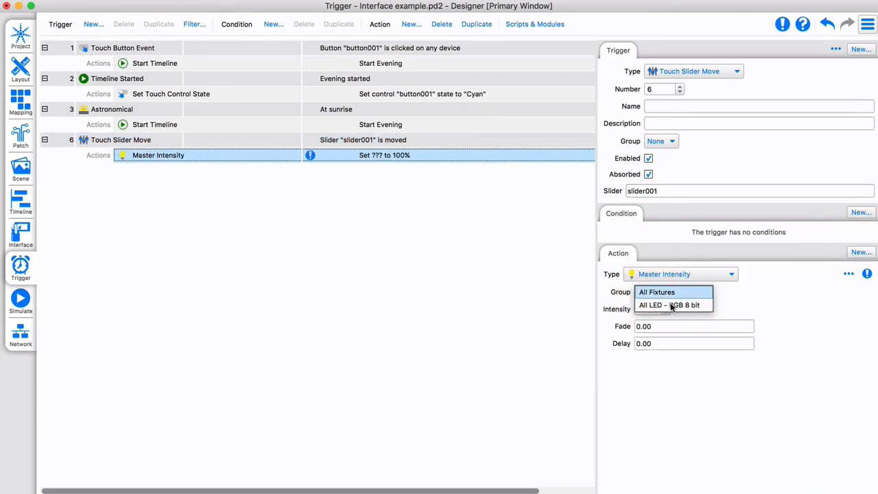
pyautogui.click(670, 304)
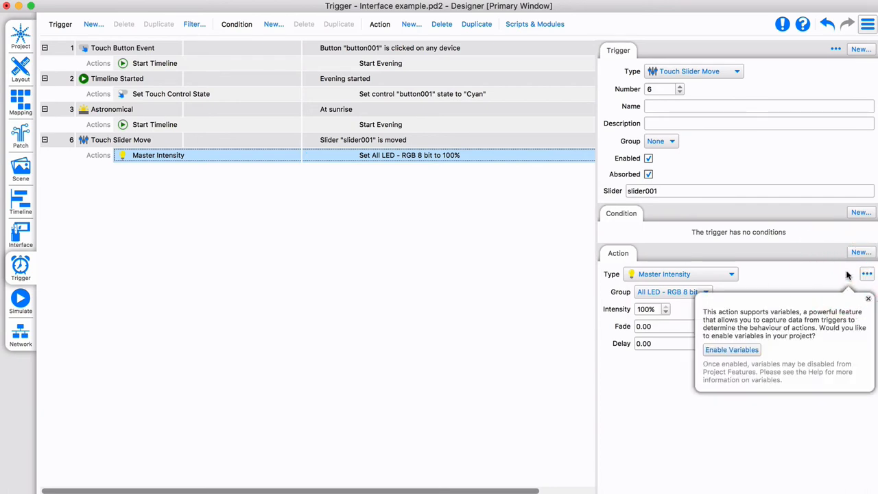
pyautogui.click(731, 350)
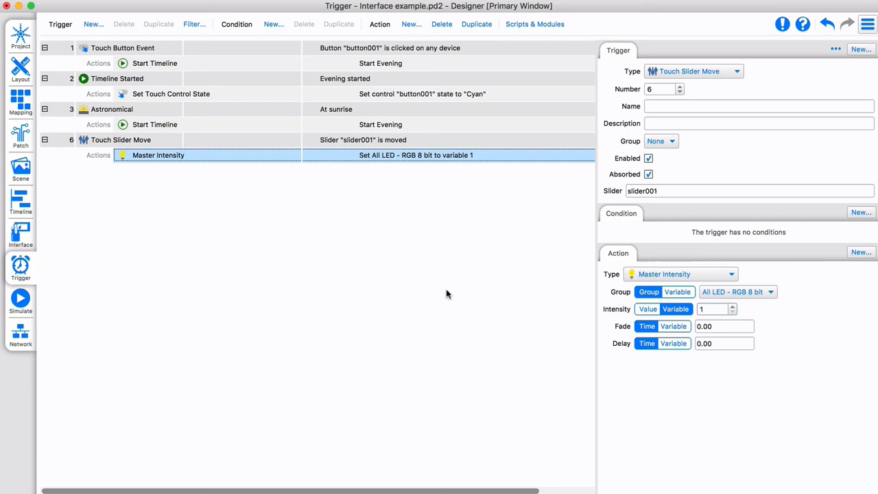
pyautogui.click(713, 309)
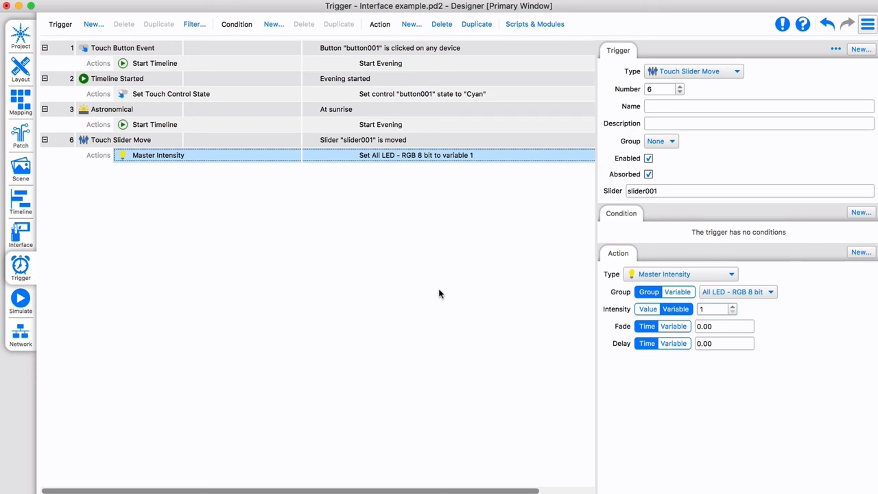
pyautogui.moveTo(93, 25)
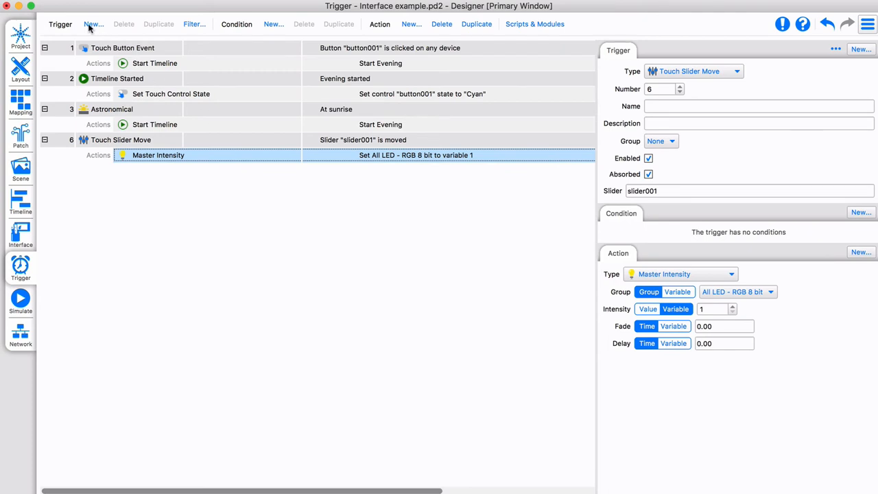
# Step: Add a Touch Colour Change trigger with a Set RGB action using variables 1, 2 and 3
pyautogui.click(93, 25)
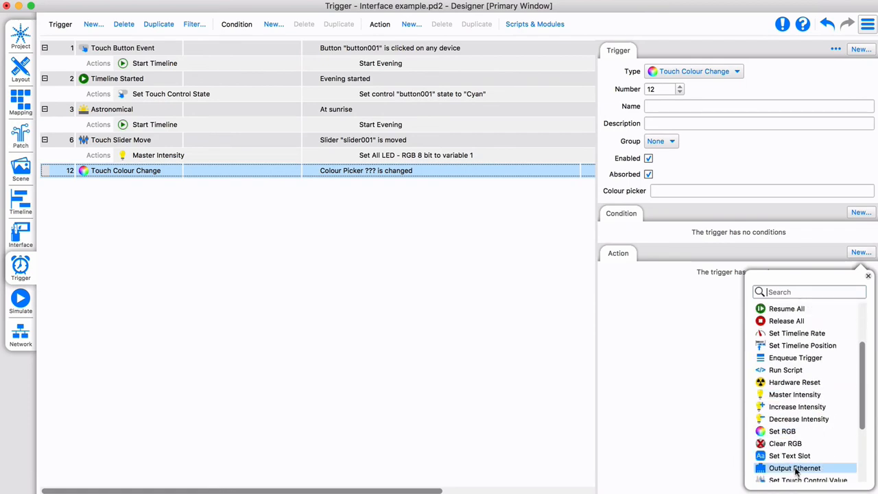
pyautogui.click(782, 431)
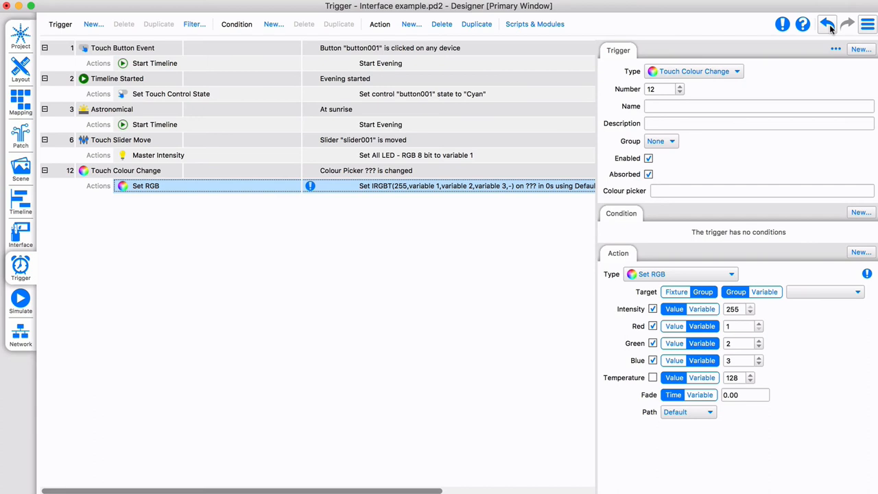
# Step: Assign My First Interface to Controller 1 (TPC) via Touch Devices
pyautogui.click(19, 233)
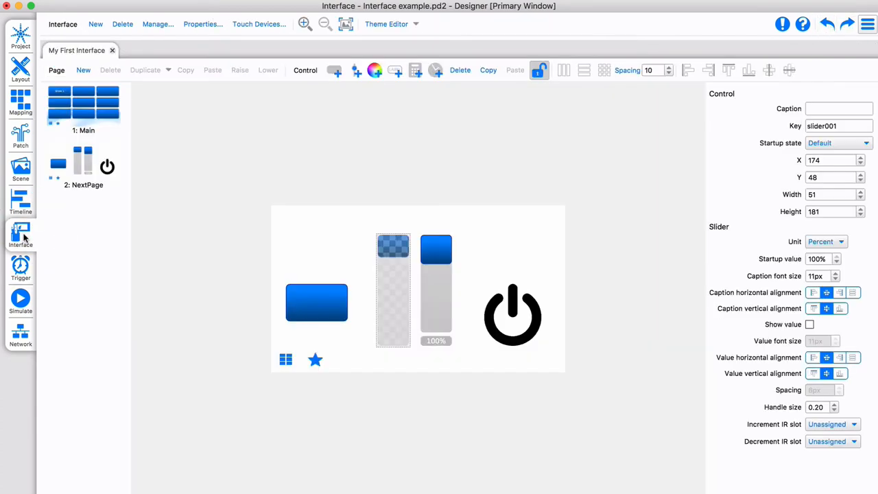
pyautogui.moveTo(262, 29)
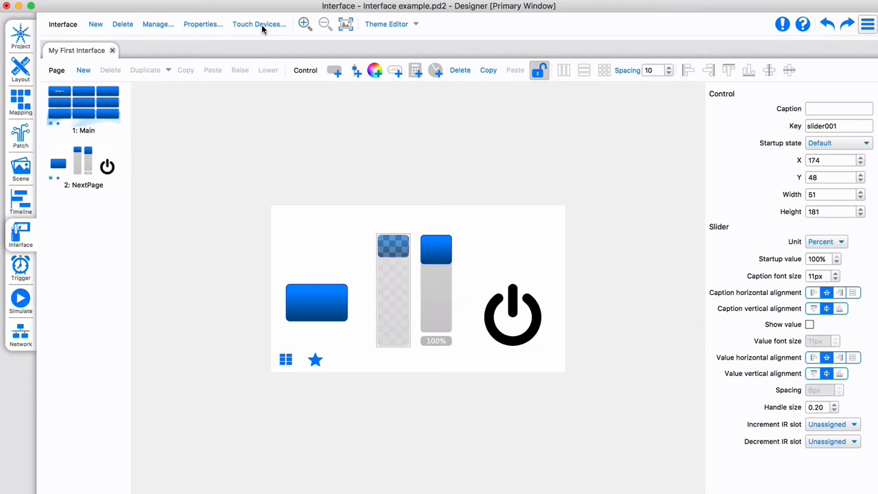
pyautogui.click(258, 24)
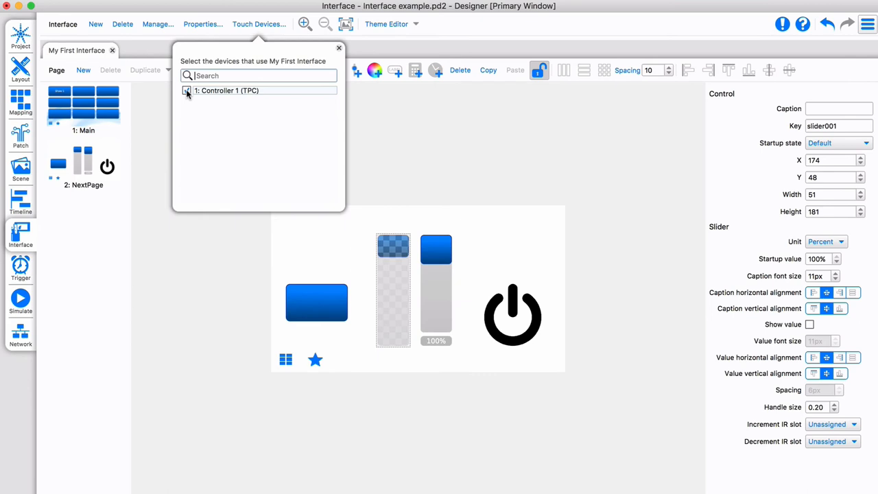
pyautogui.click(187, 90)
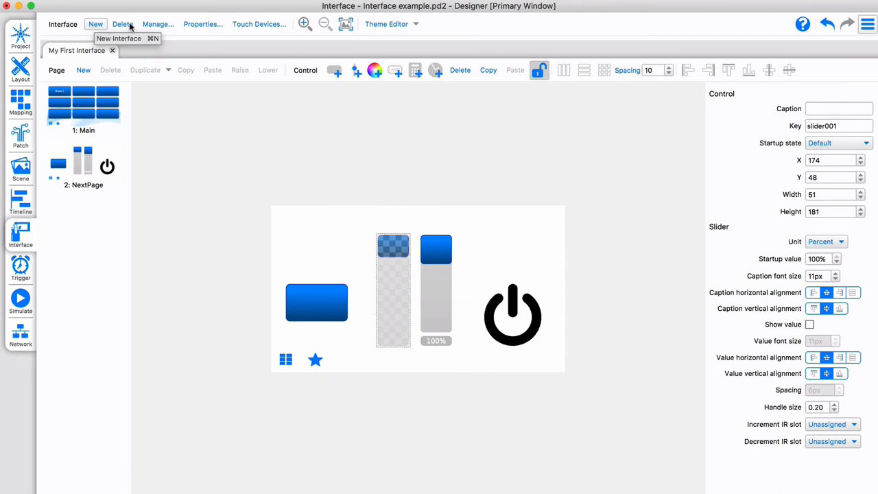
# Step: Browse the New, Manage and Properties buttons of the interface toolbar
pyautogui.click(157, 24)
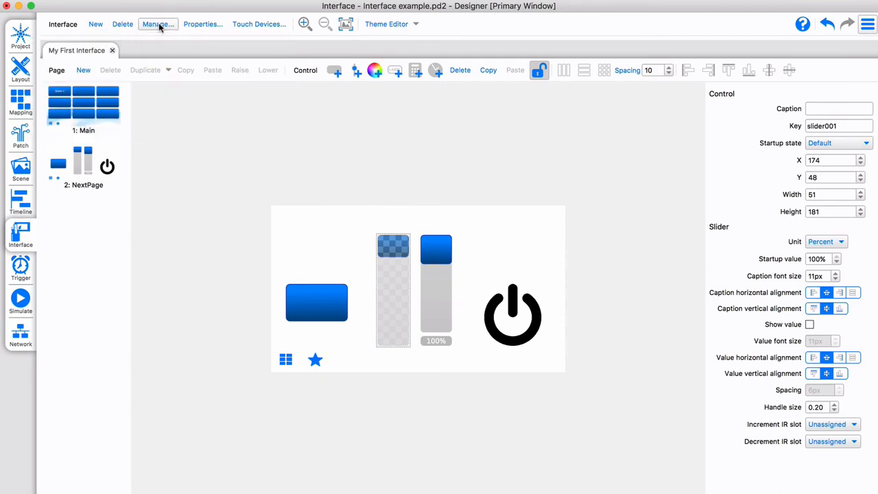
pyautogui.click(201, 24)
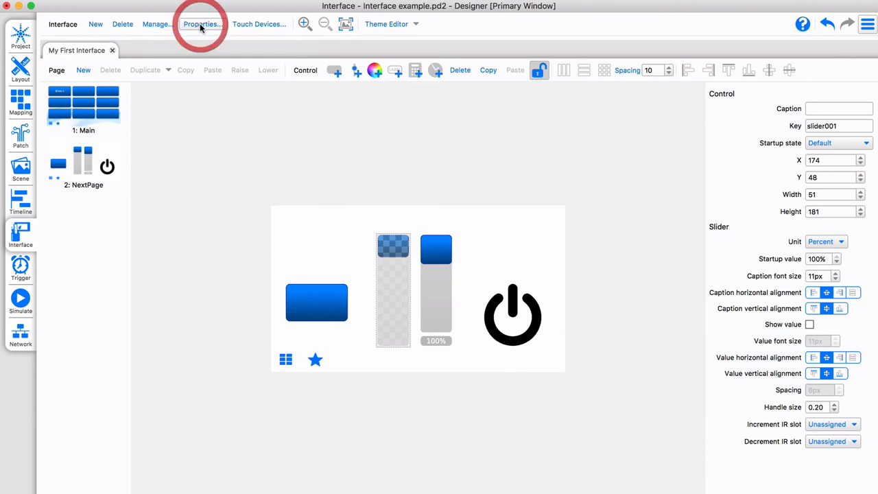
pyautogui.click(202, 25)
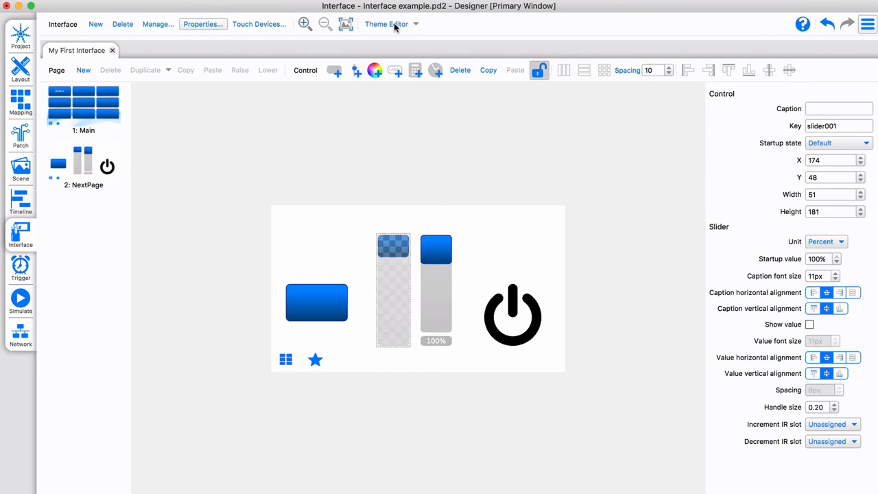
# Step: Briefly view the Theme Editor, then show Controller 1 with My First Interface in Network view
pyautogui.click(387, 25)
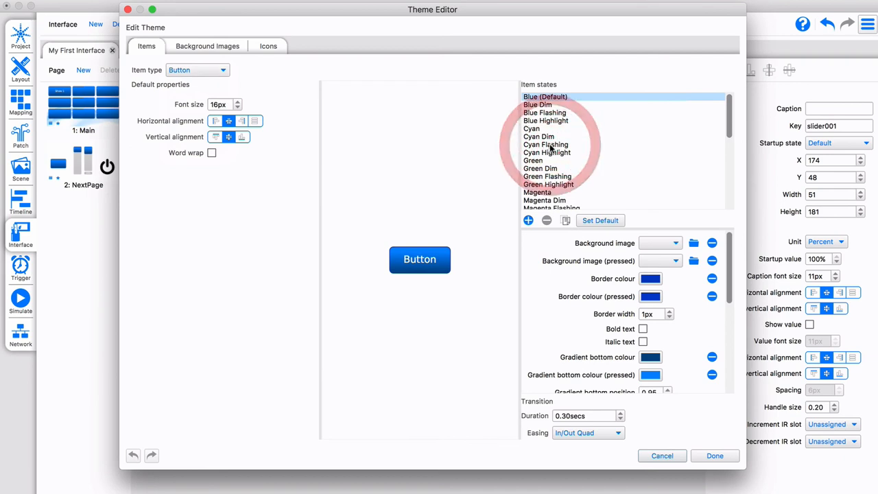
pyautogui.click(549, 184)
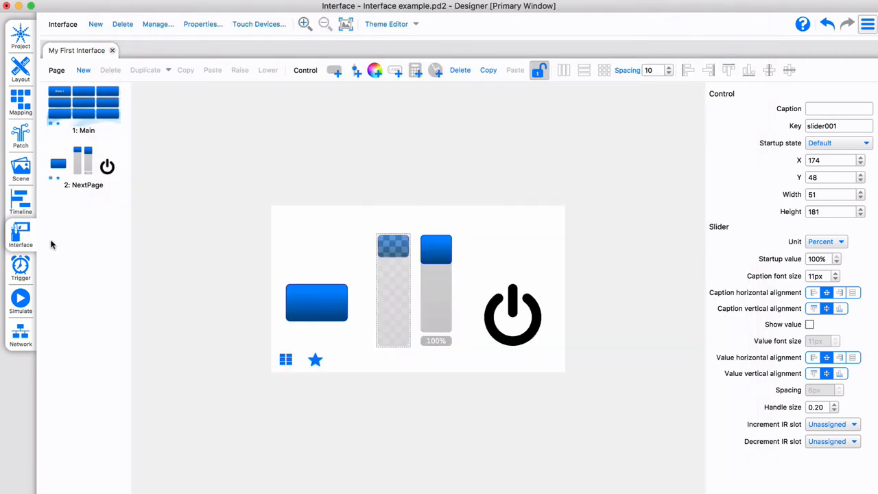
pyautogui.click(20, 335)
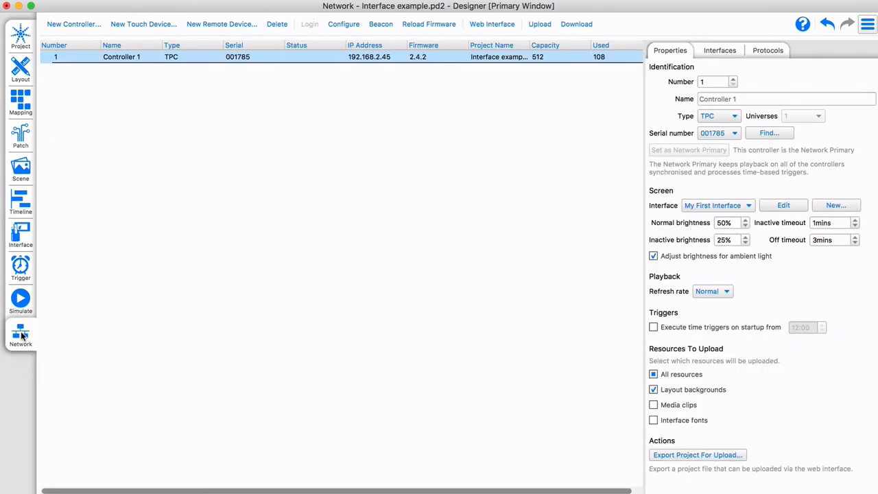